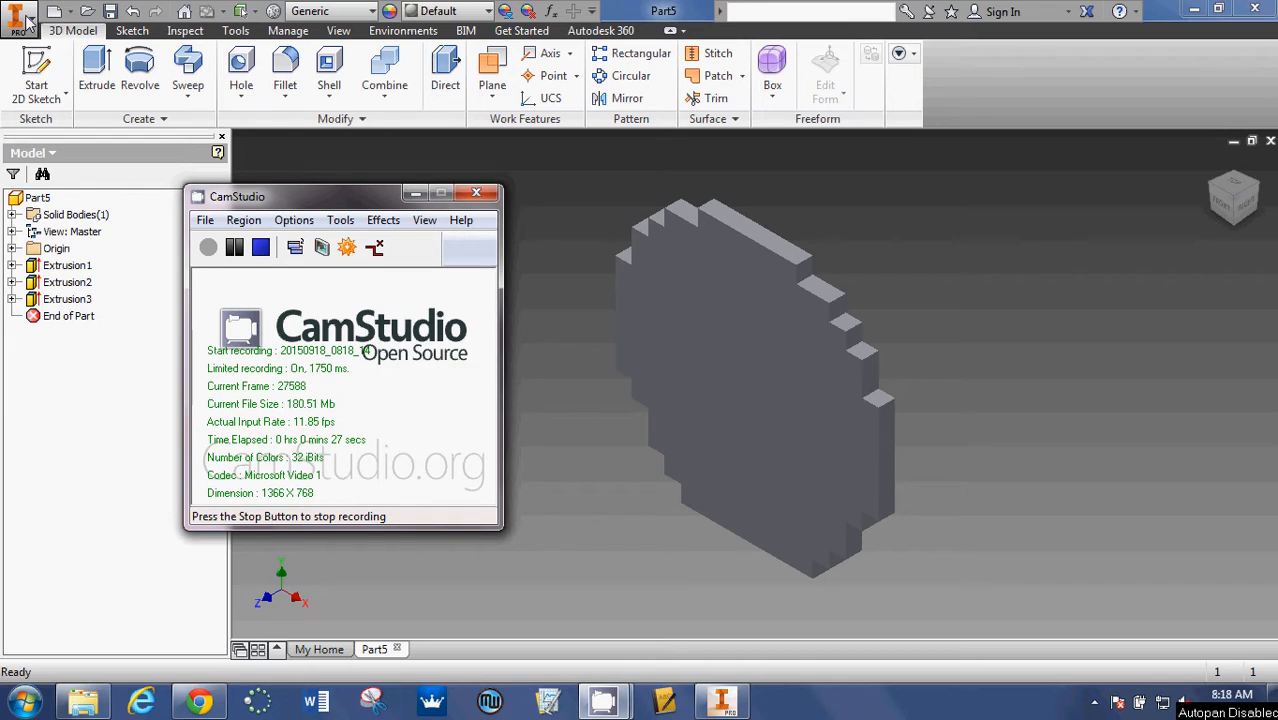
# - Open Save As for the part, set the Desktop folder, and clear the file name
pyautogui.click(20, 18)
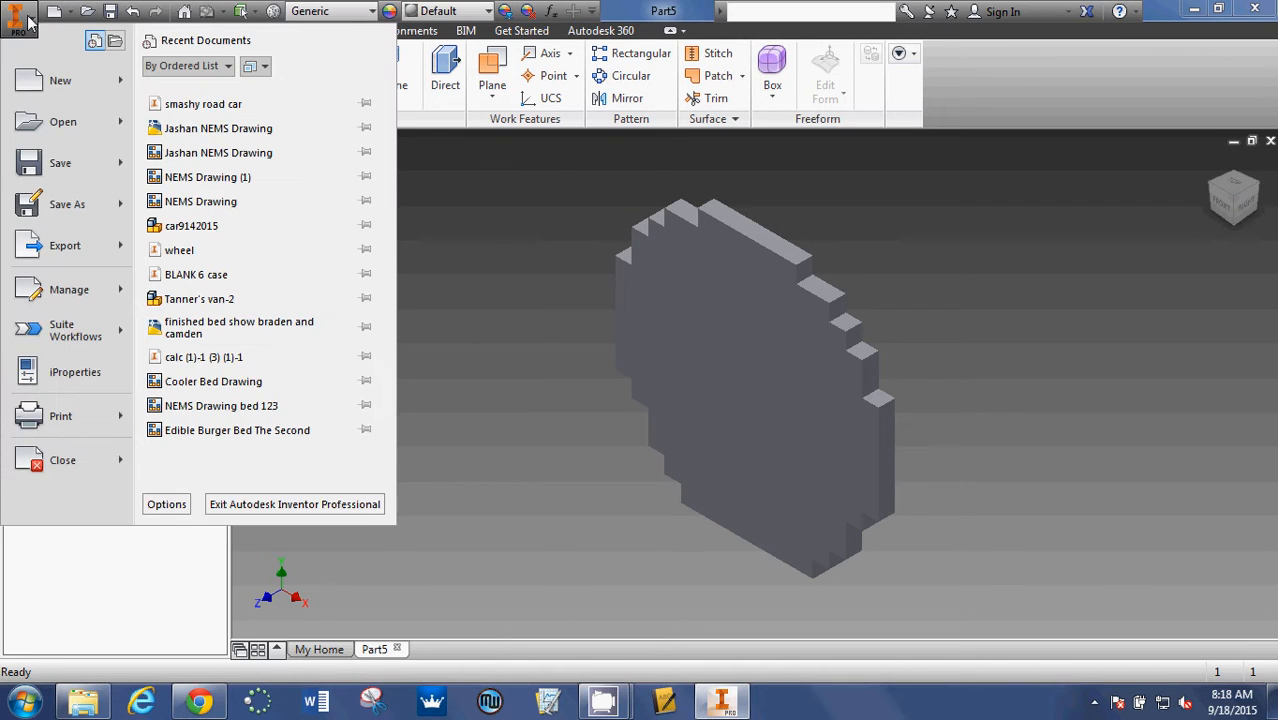
pyautogui.click(67, 204)
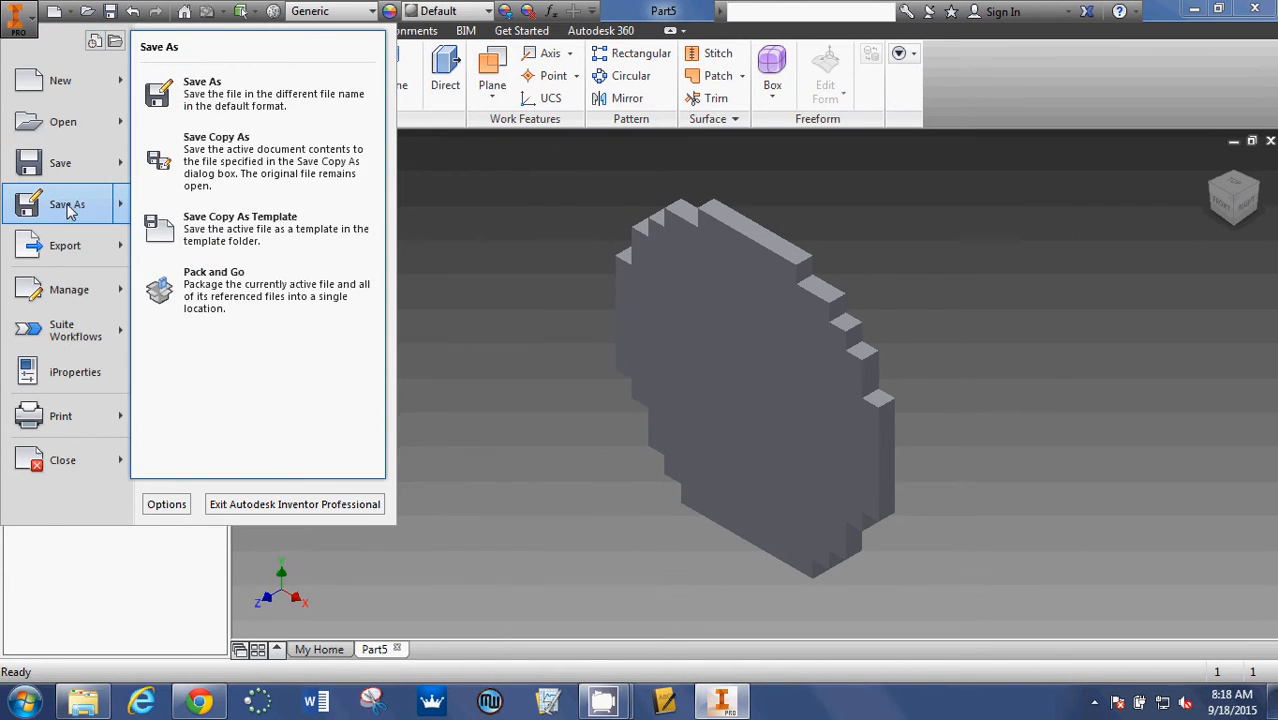
pyautogui.click(202, 81)
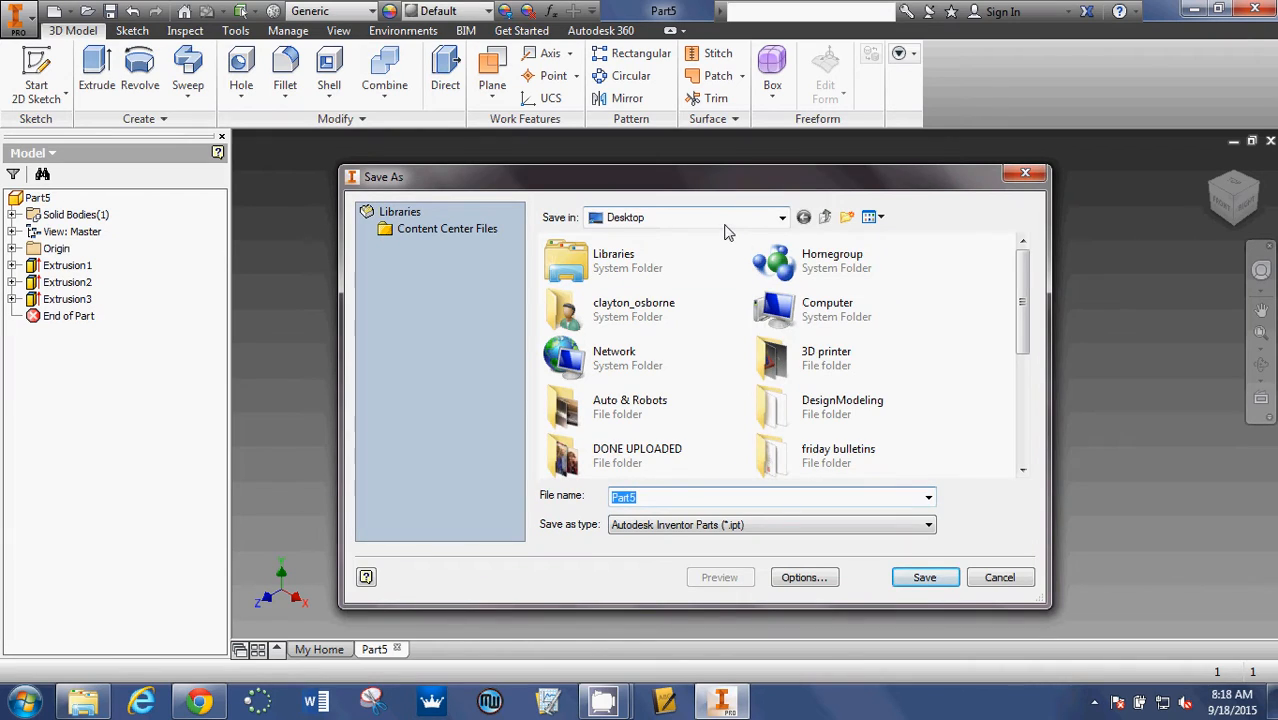
pyautogui.click(782, 217)
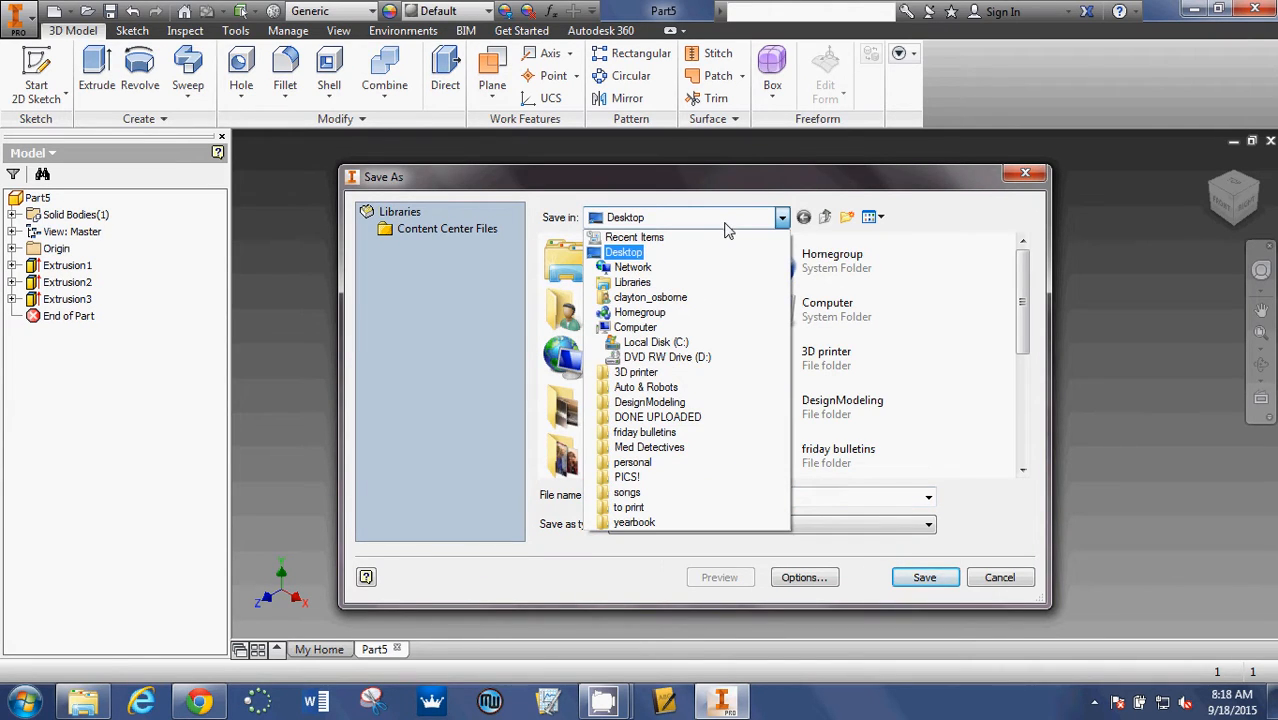
pyautogui.moveTo(713, 221)
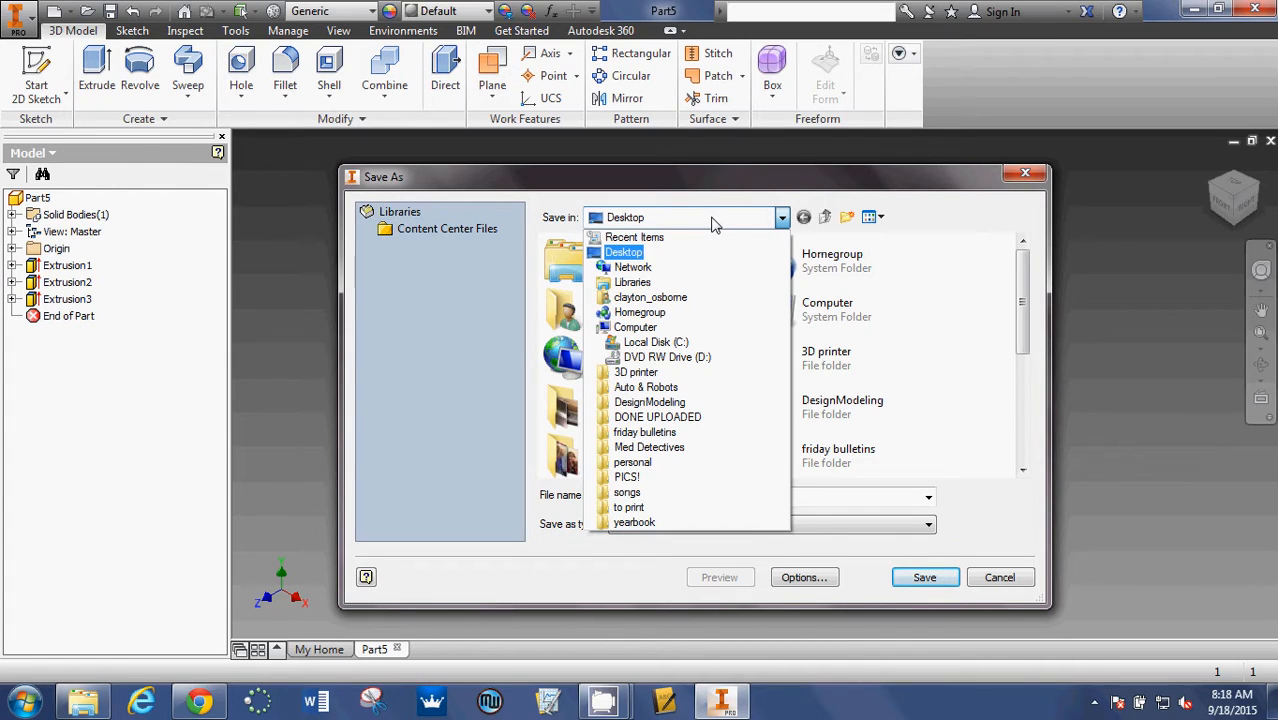
pyautogui.moveTo(659, 258)
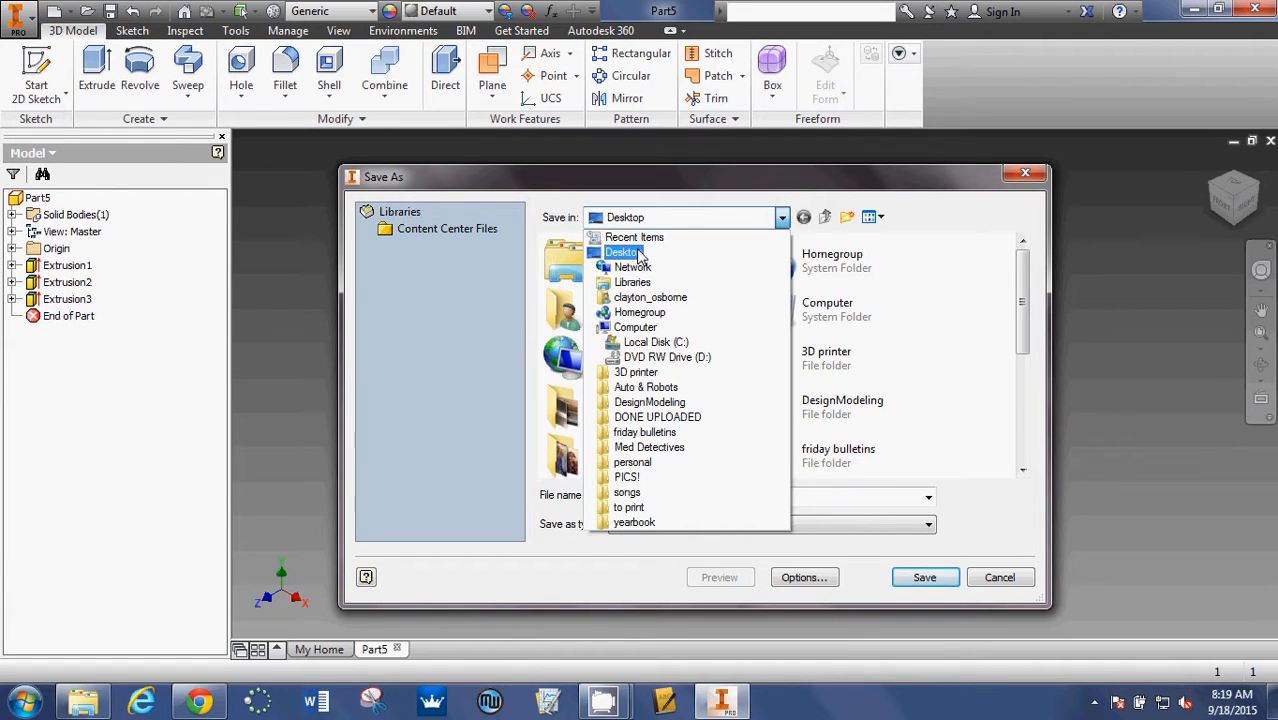
pyautogui.click(623, 251)
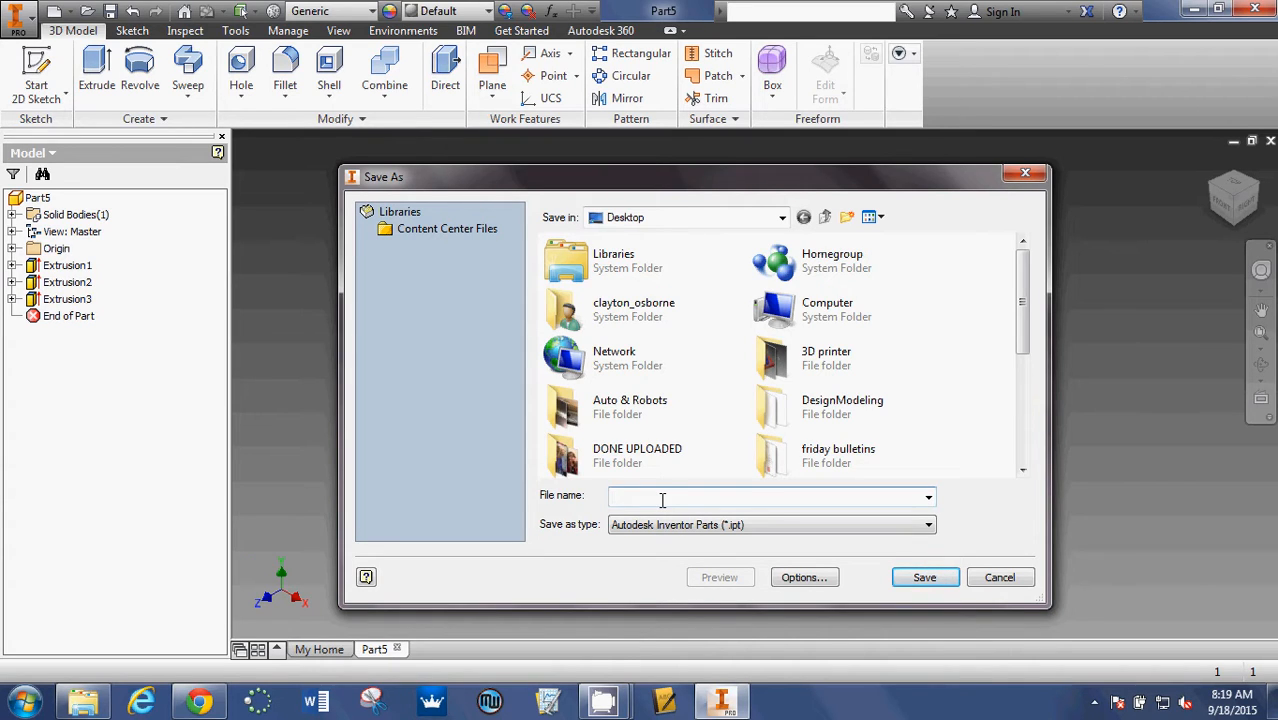
# - Save the part to the Desktop as 'Shape 9.18.2015' and minimise Inventor
pyautogui.write('Shape')
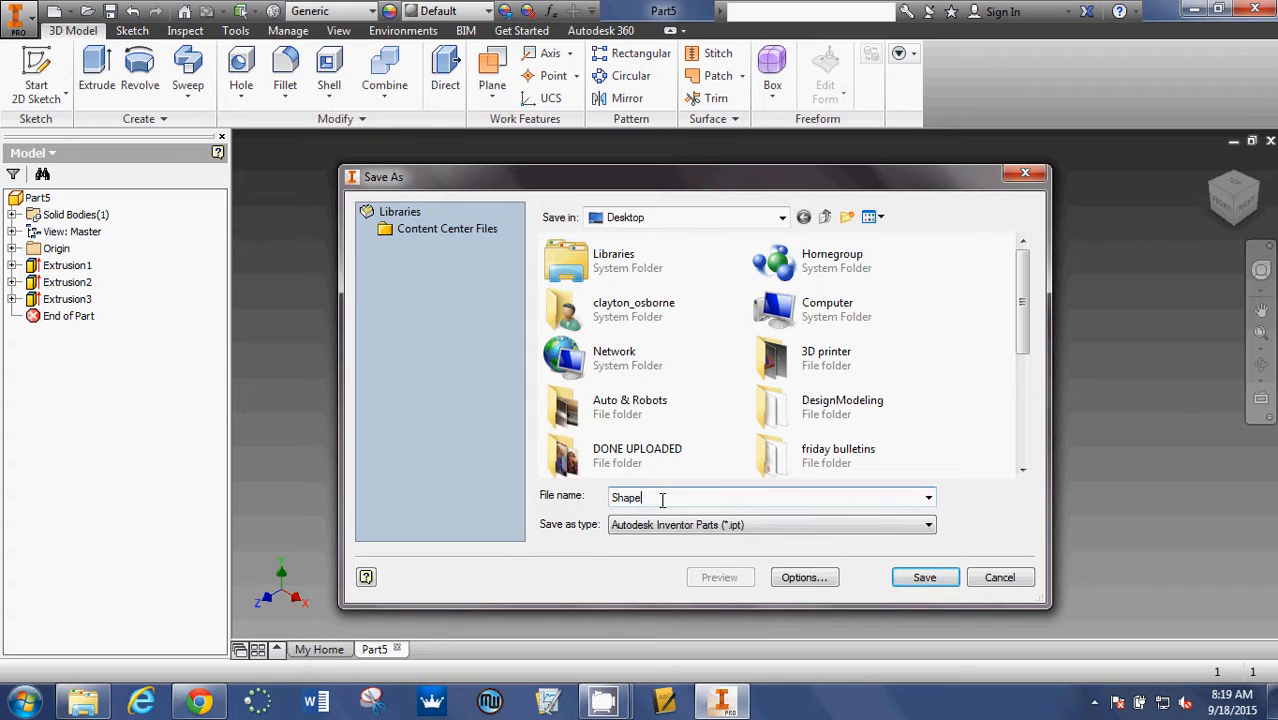
pyautogui.write('9.18')
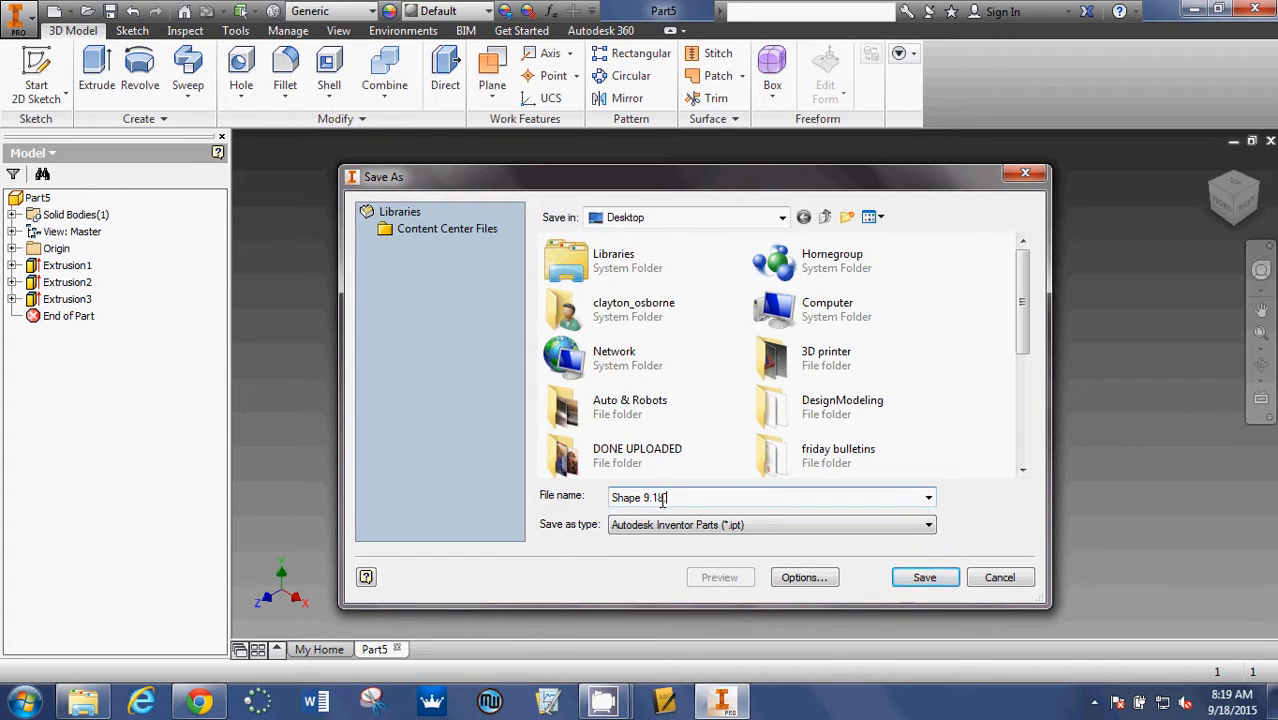
pyautogui.write('2015')
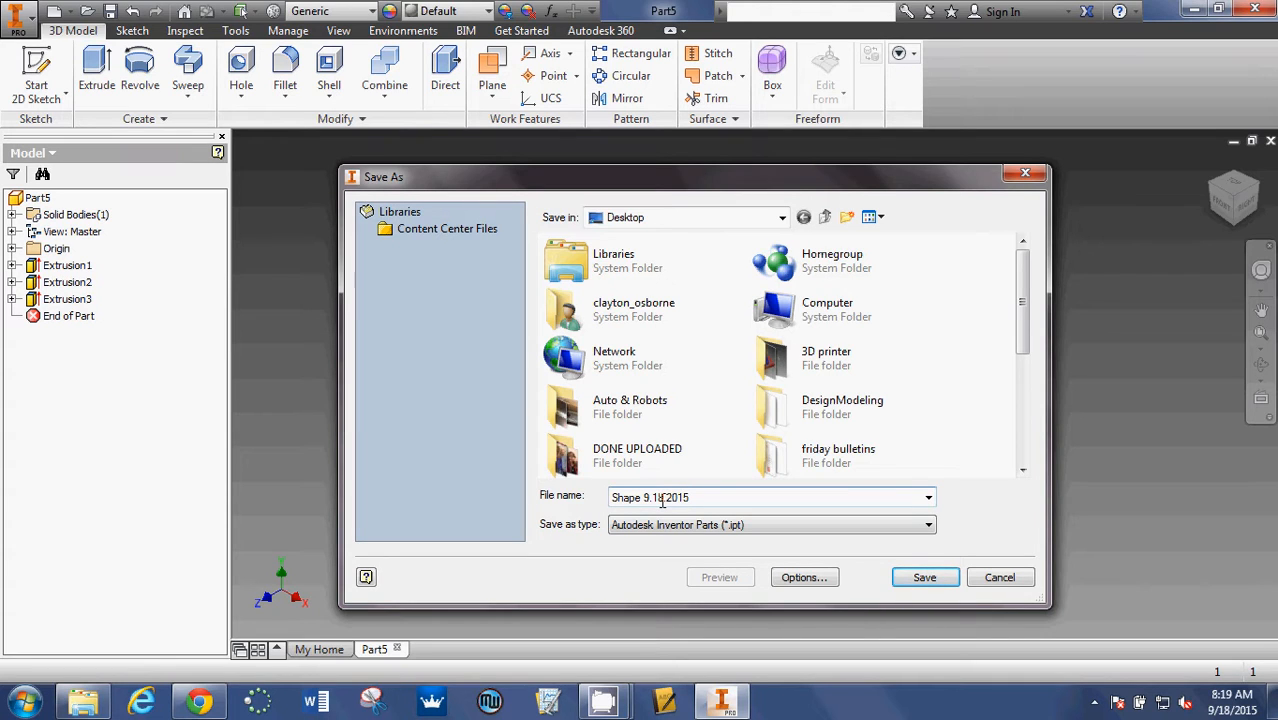
pyautogui.click(924, 577)
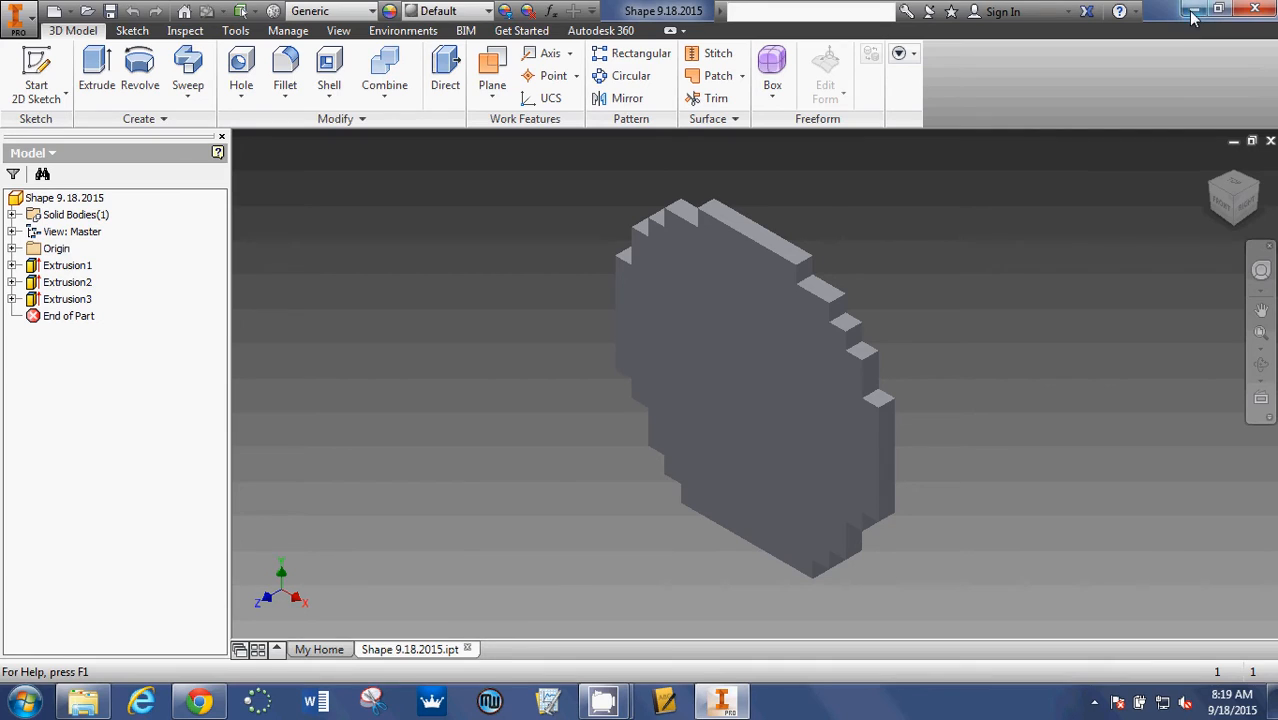
pyautogui.click(1192, 11)
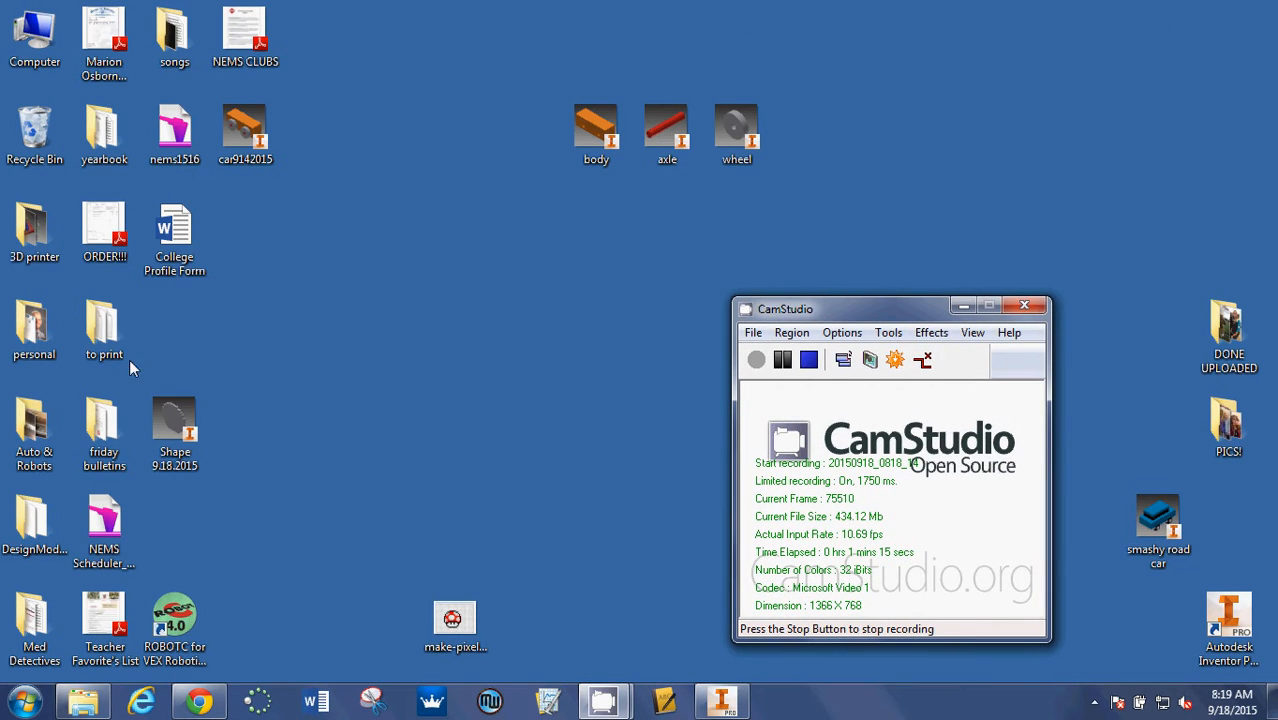
# - Drag the Shape 9.18.2015 desktop icon toward the middle of the desktop
pyautogui.moveTo(174, 430); pyautogui.dragTo(385, 335)
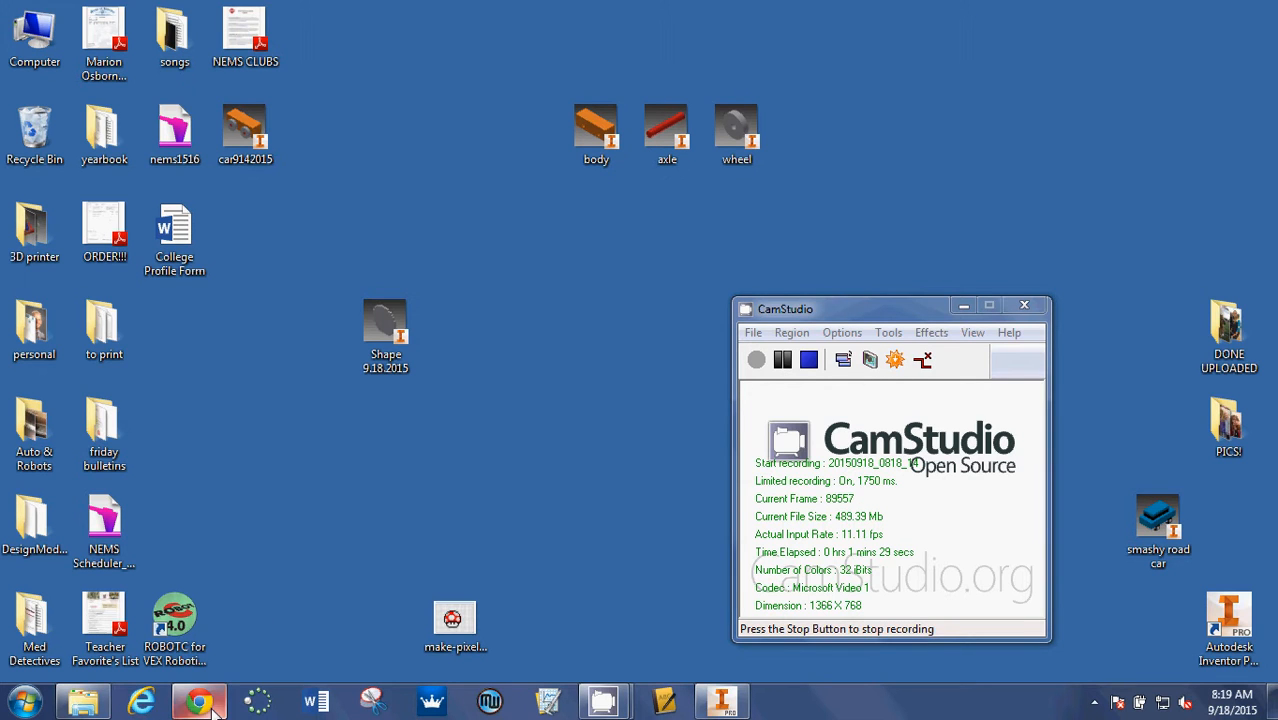
# - In Chrome, open the Upload Spot 11 assignment and bring up its file upload form
pyautogui.click(198, 700)
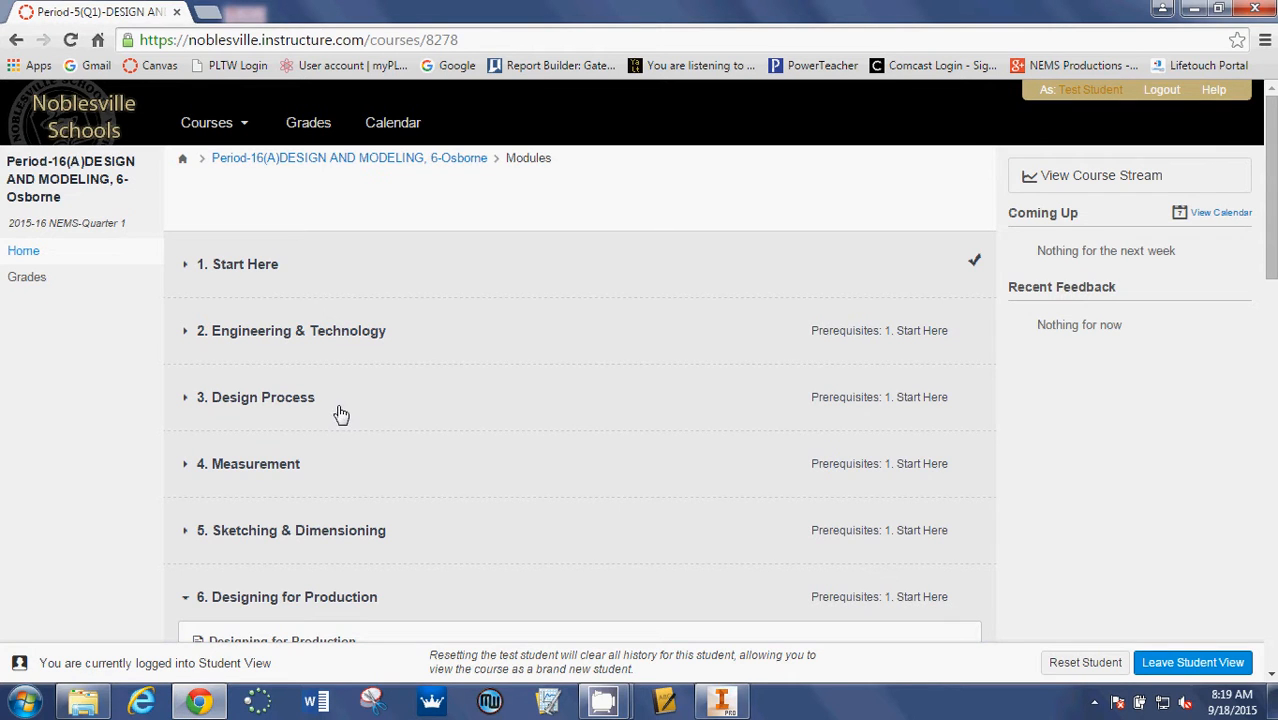
pyautogui.scroll(-3)
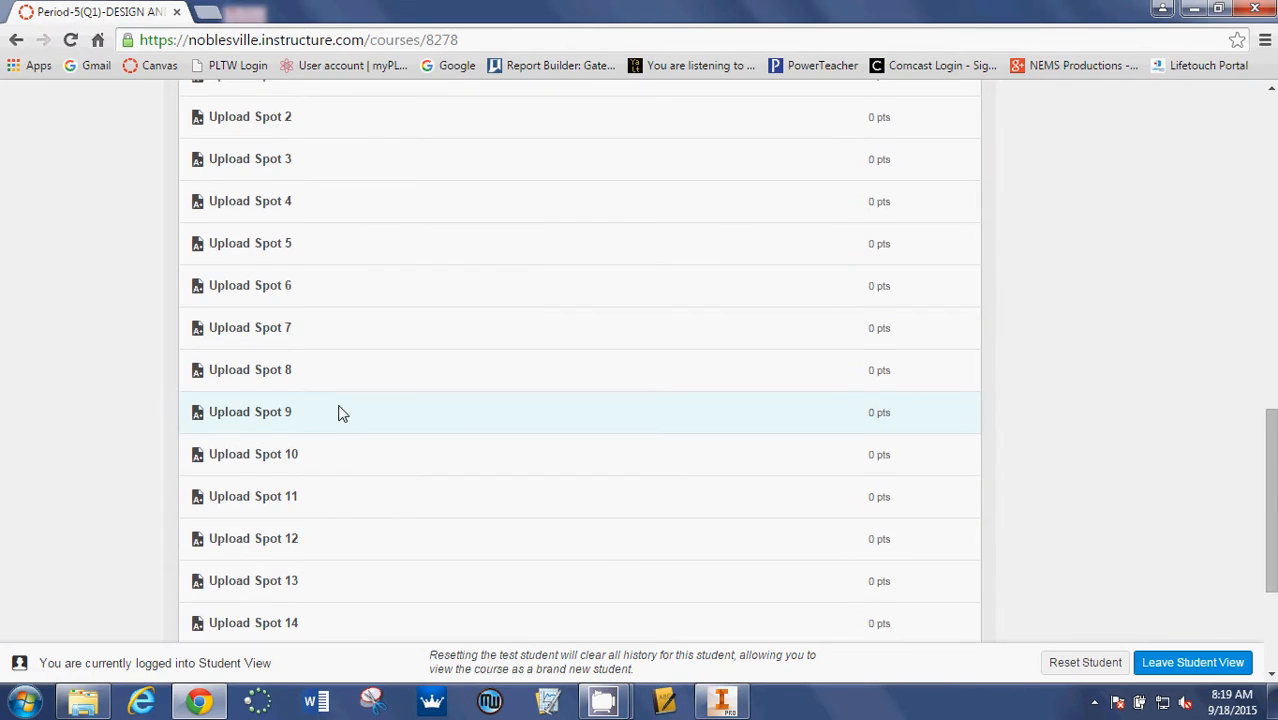
pyautogui.scroll(3)
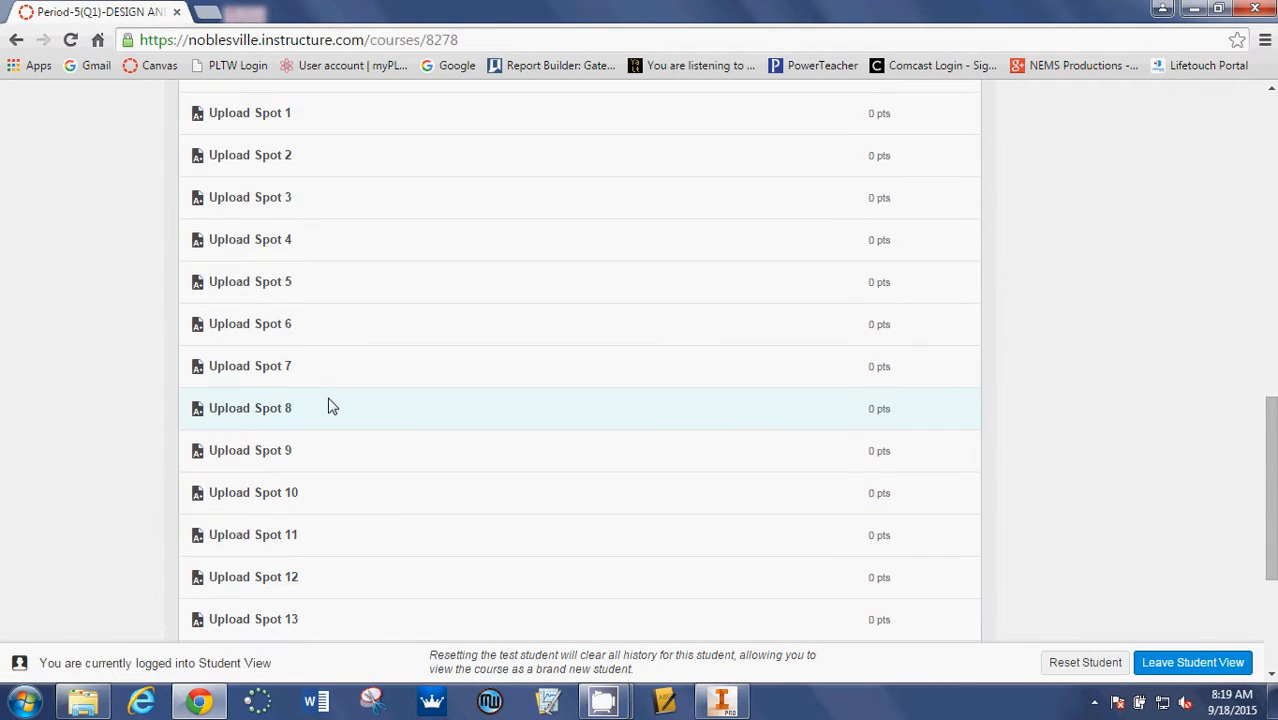
pyautogui.scroll(3)
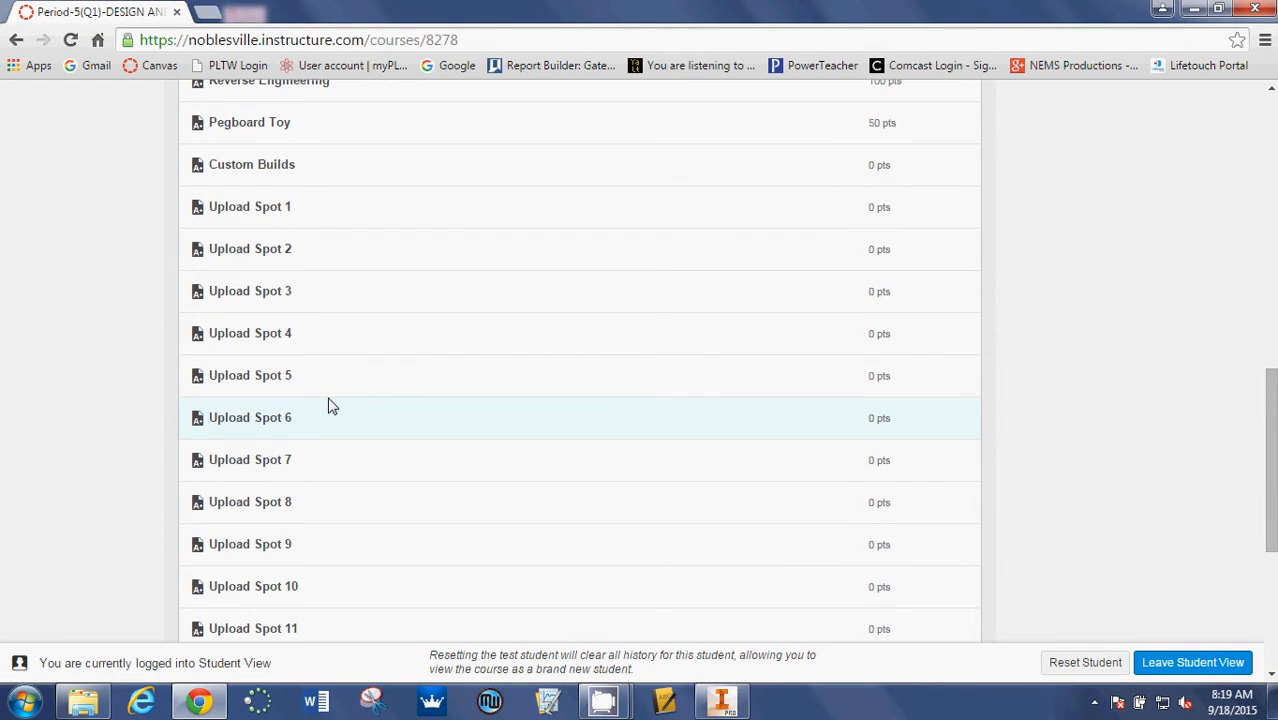
pyautogui.scroll(-3)
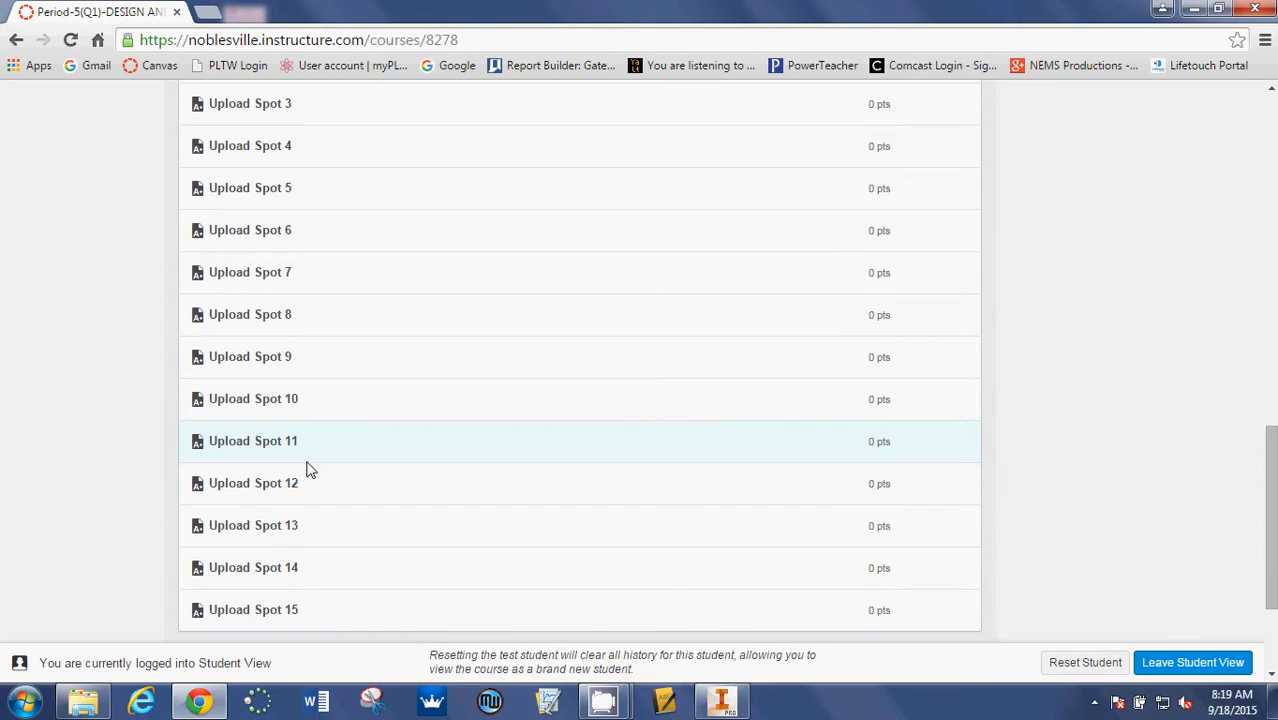
pyautogui.moveTo(295, 441)
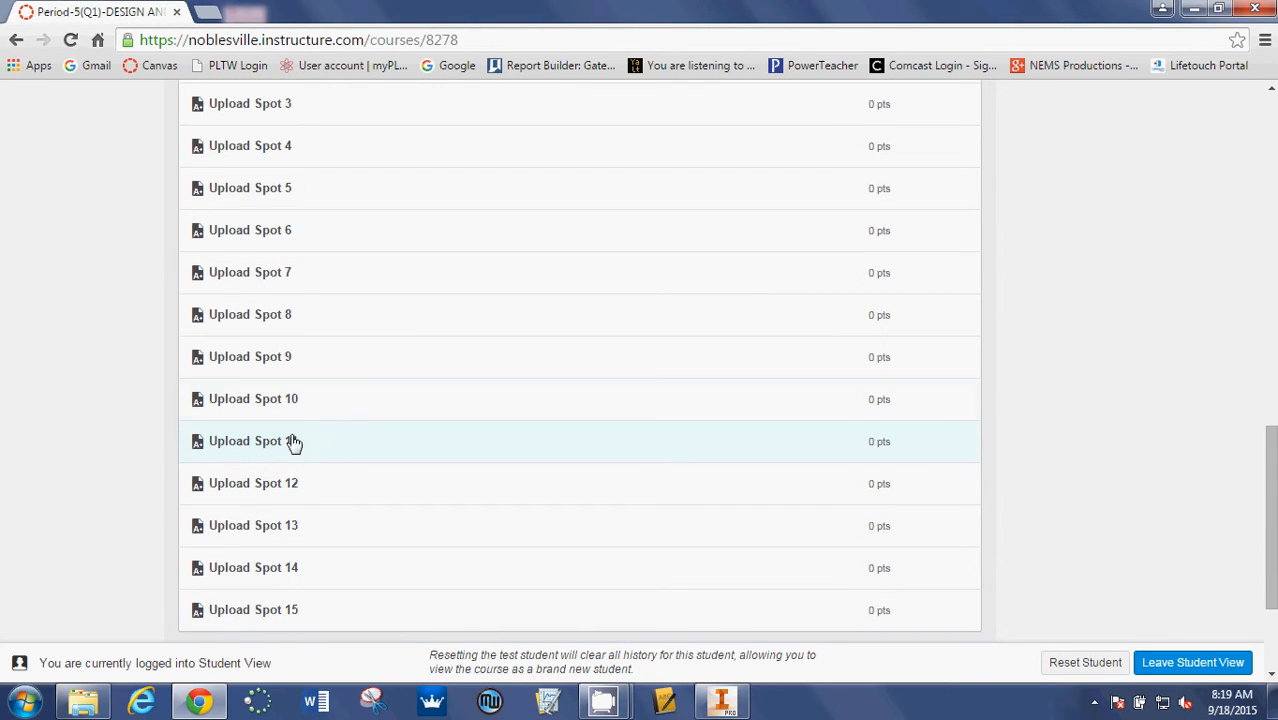
pyautogui.click(253, 441)
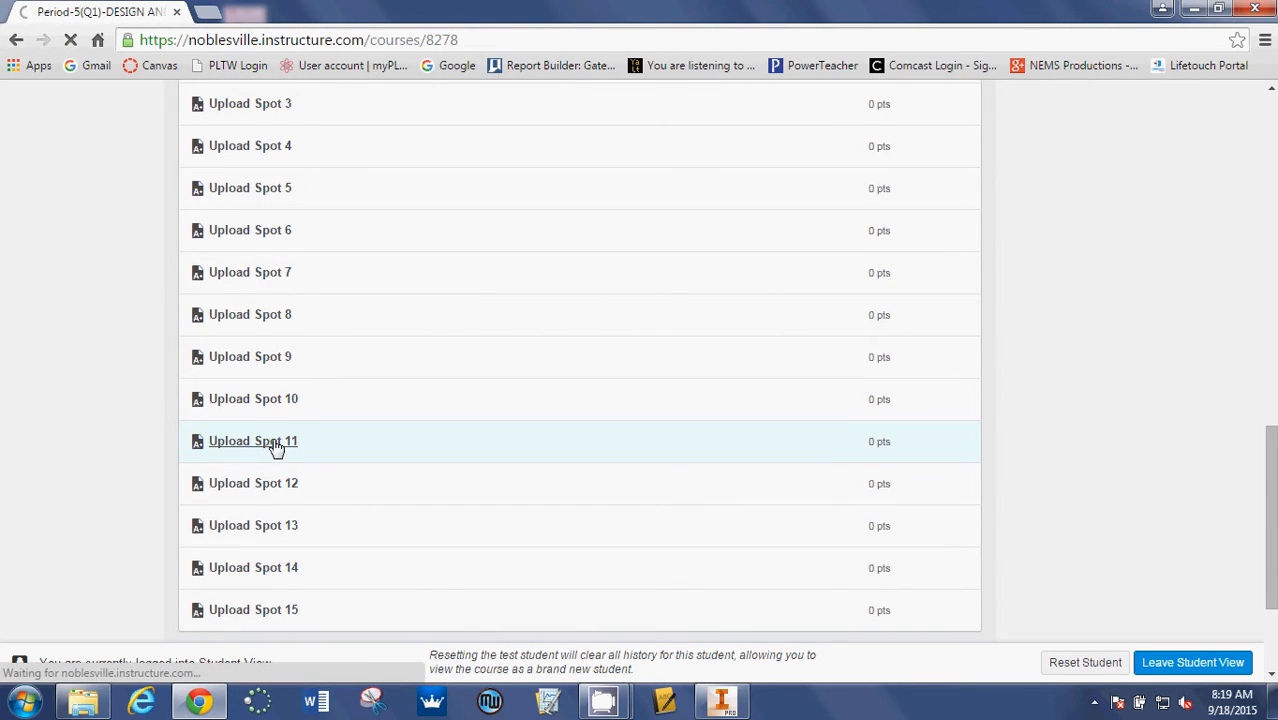
pyautogui.click(253, 441)
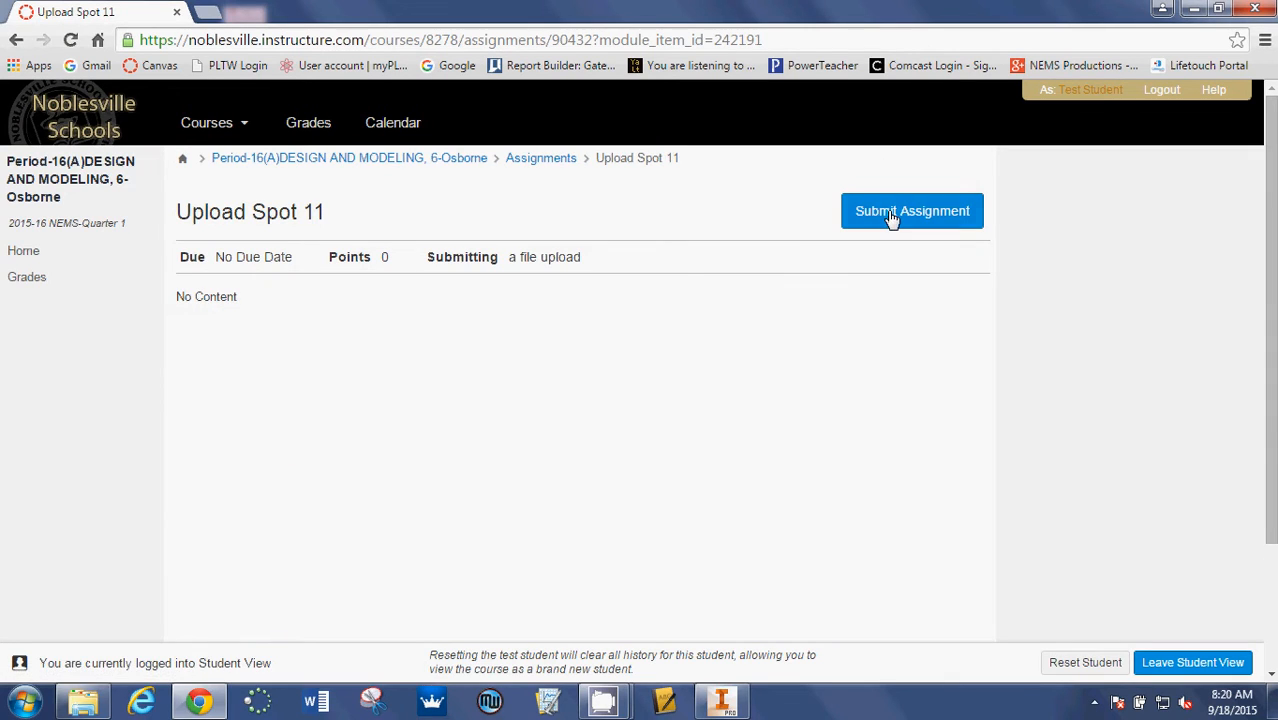
pyautogui.click(911, 211)
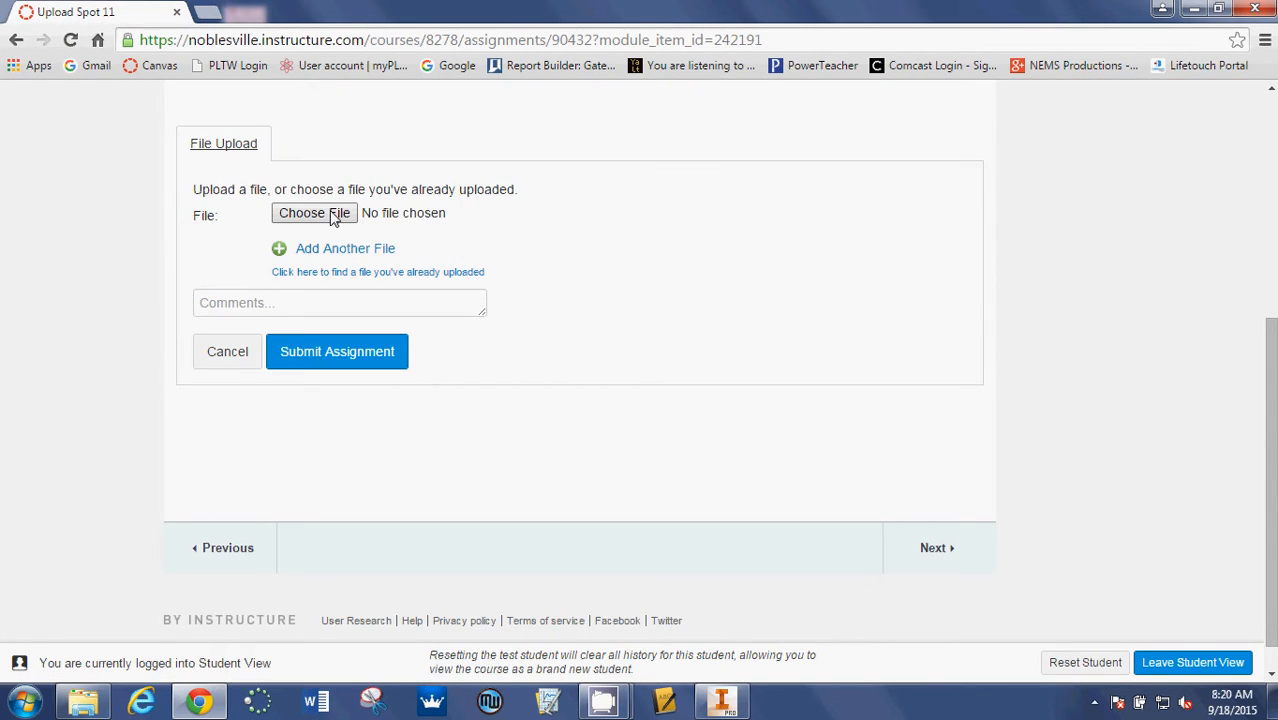
# - Attach Shape 9.18.2015.ipt from the Desktop to the submission form
pyautogui.click(314, 213)
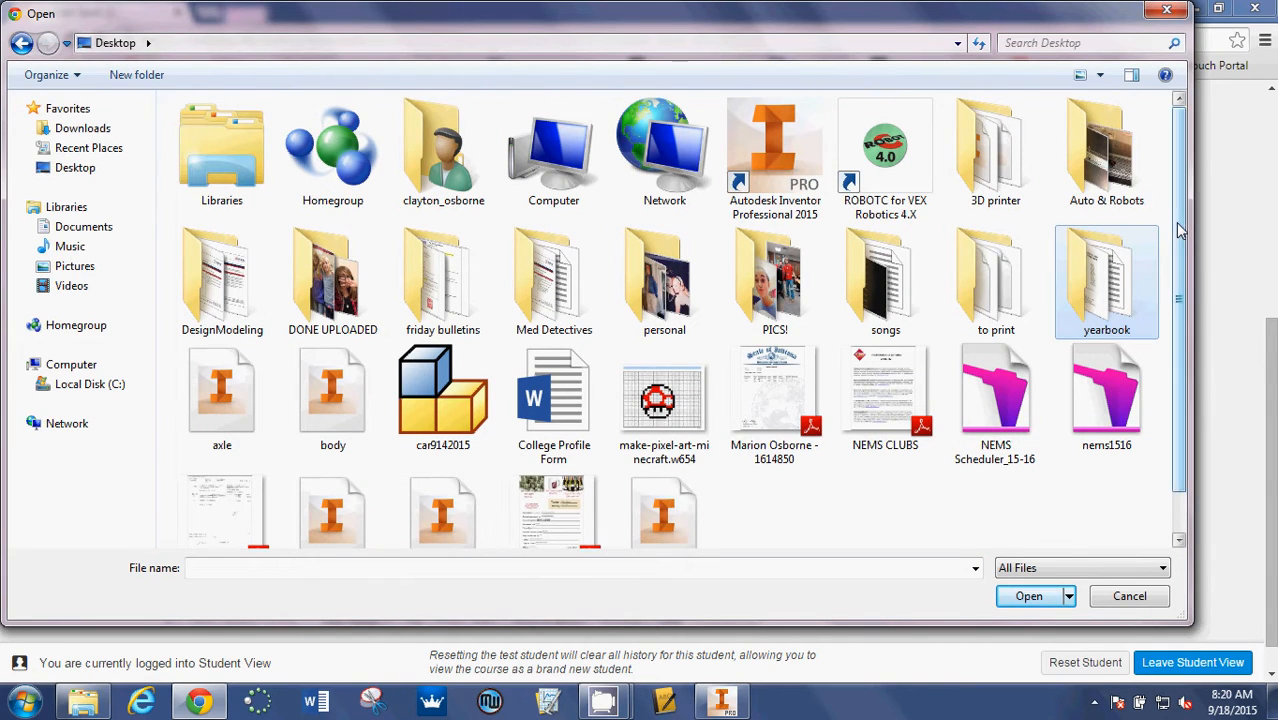
pyautogui.scroll(-3)
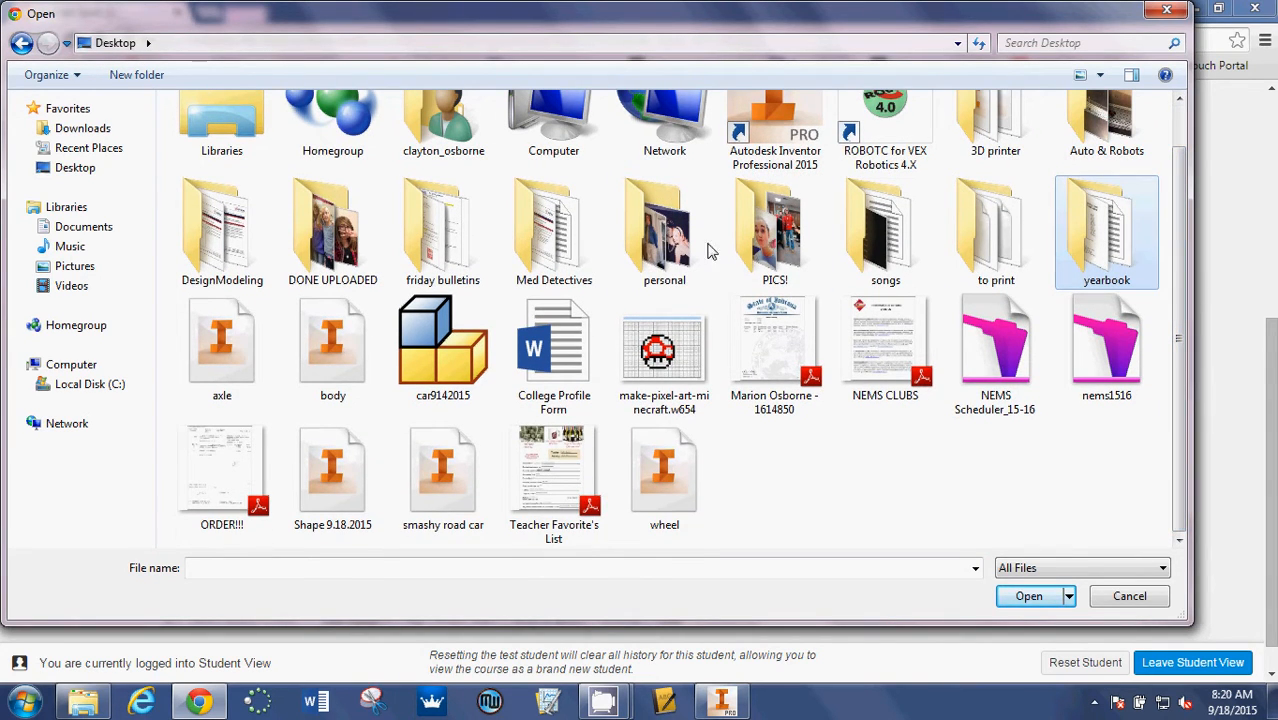
pyautogui.click(332, 345)
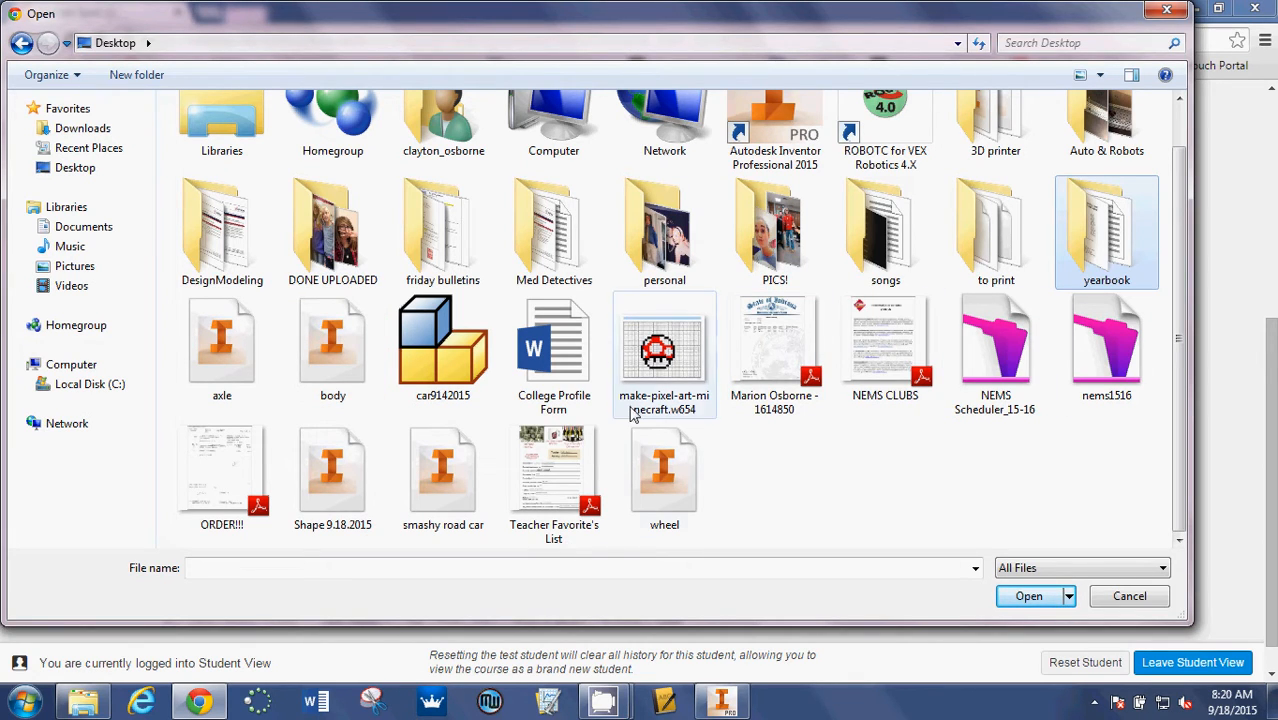
pyautogui.click(332, 465)
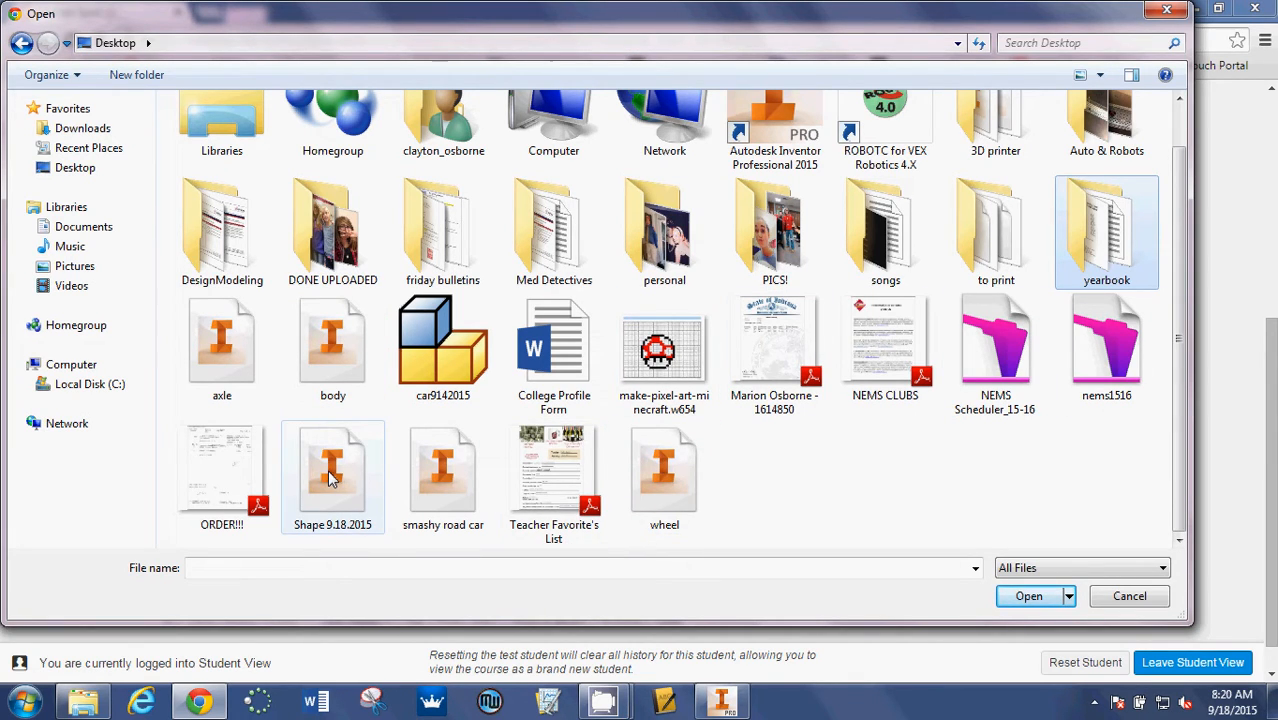
pyautogui.moveTo(333, 460)
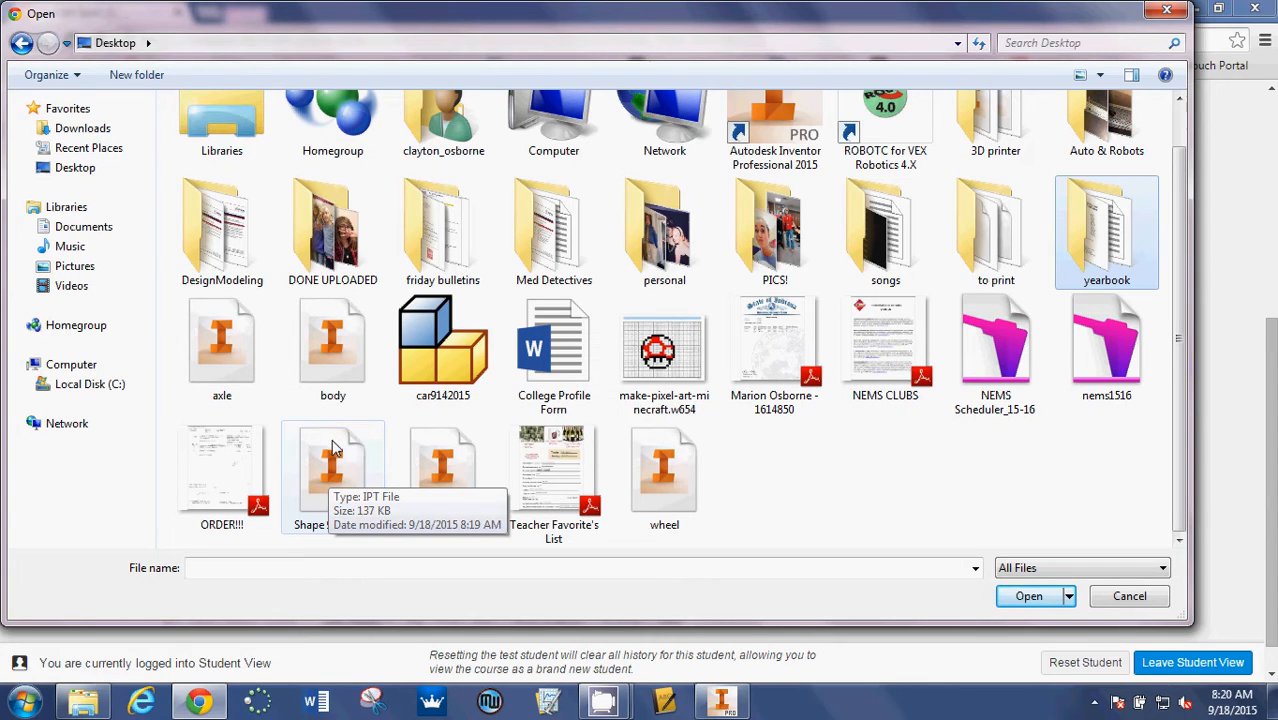
pyautogui.click(332, 465)
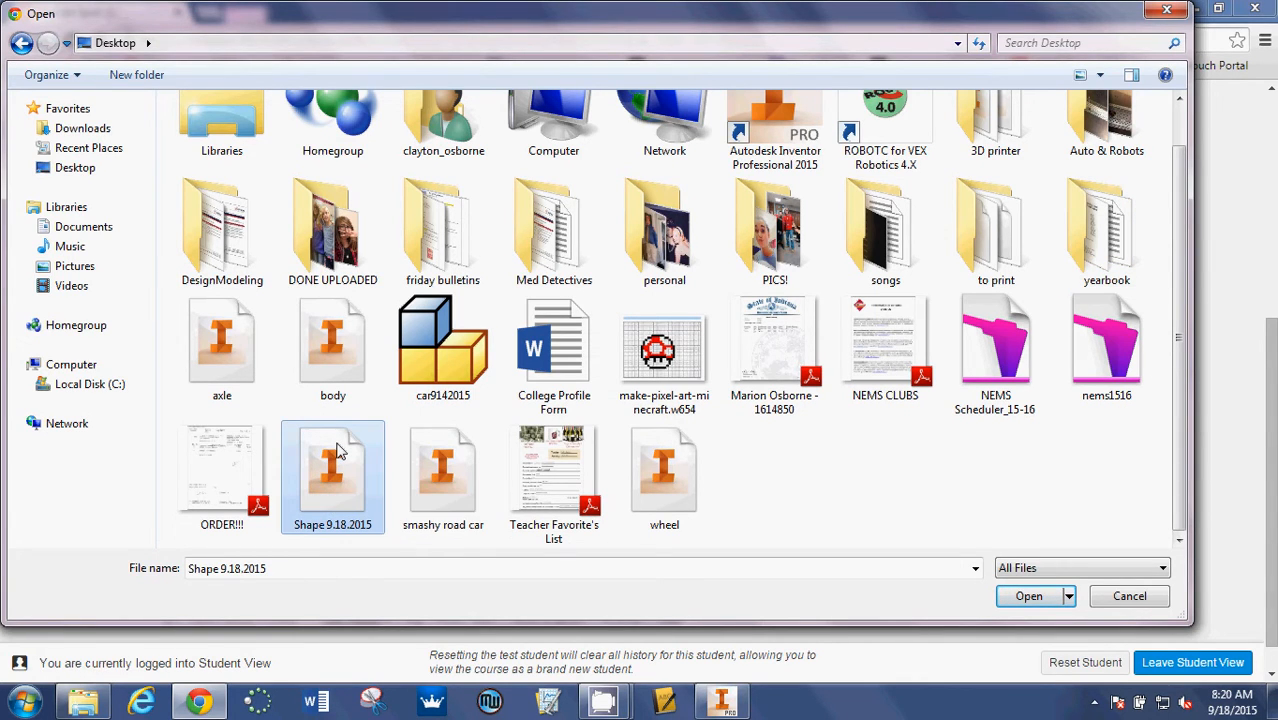
pyautogui.click(1028, 596)
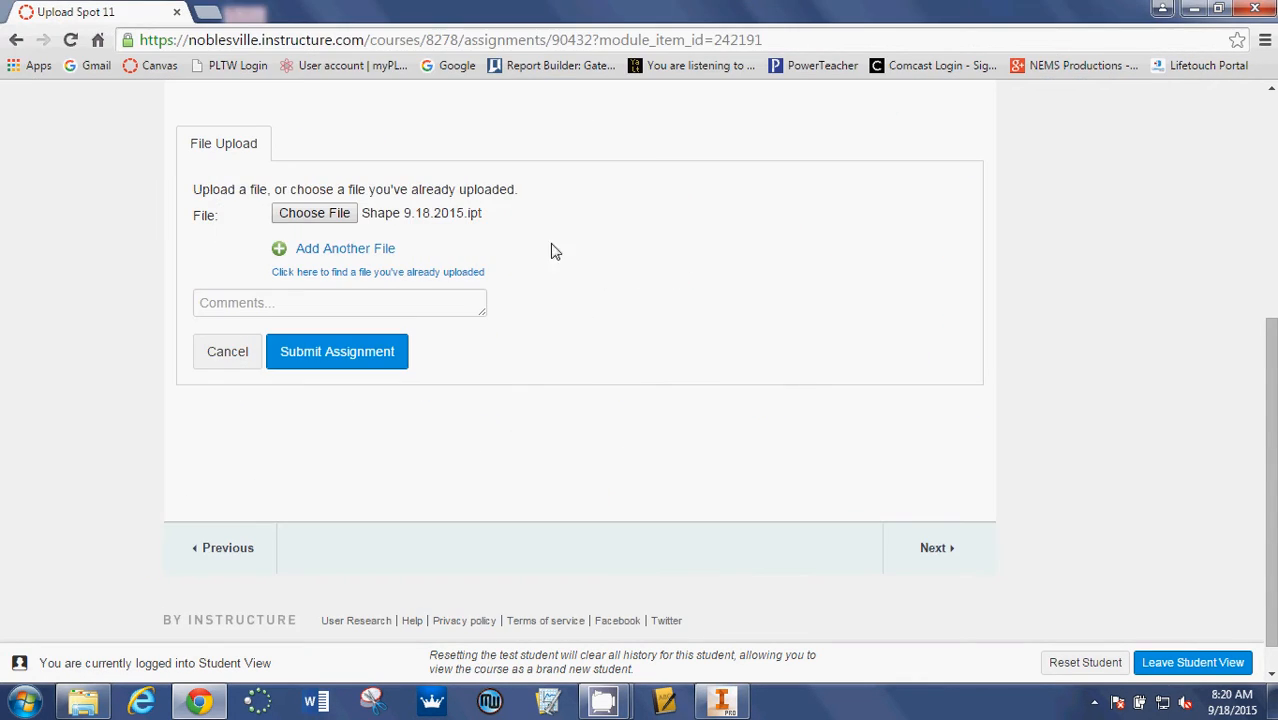
pyautogui.moveTo(504, 401)
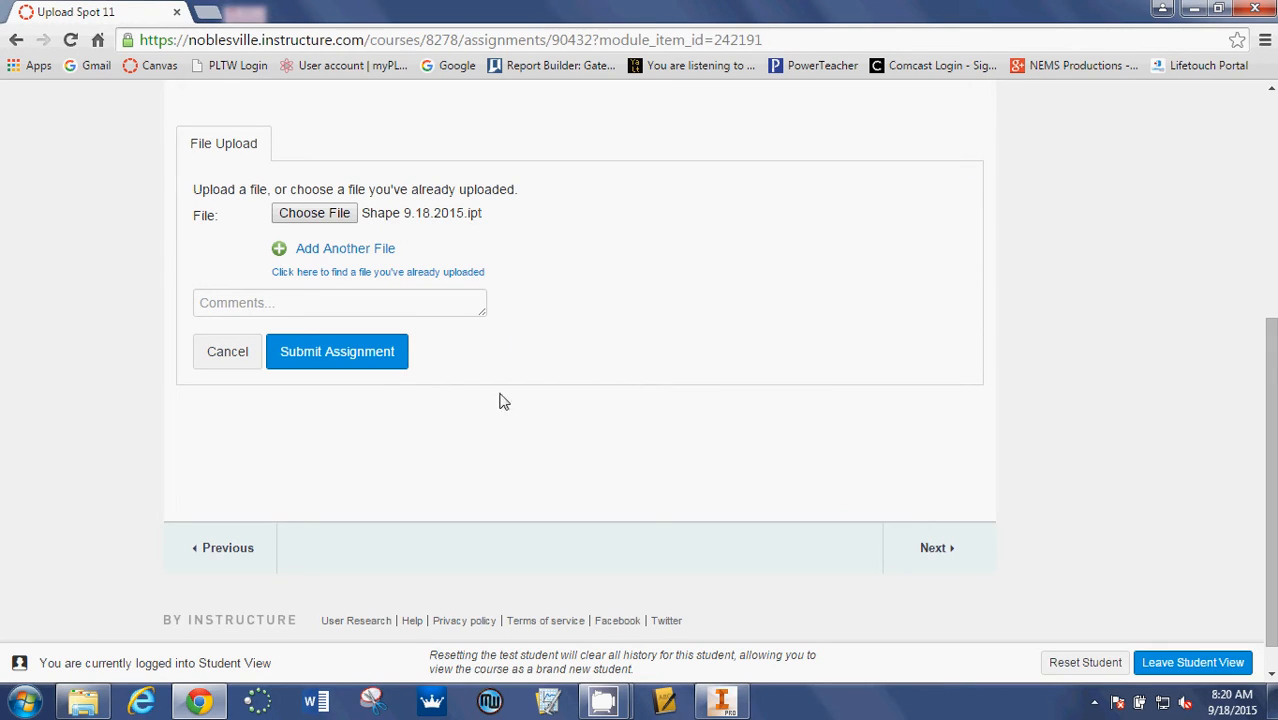
# - Submit Upload Spot 11 with Shape 9.18.2015.ipt attached
pyautogui.click(337, 351)
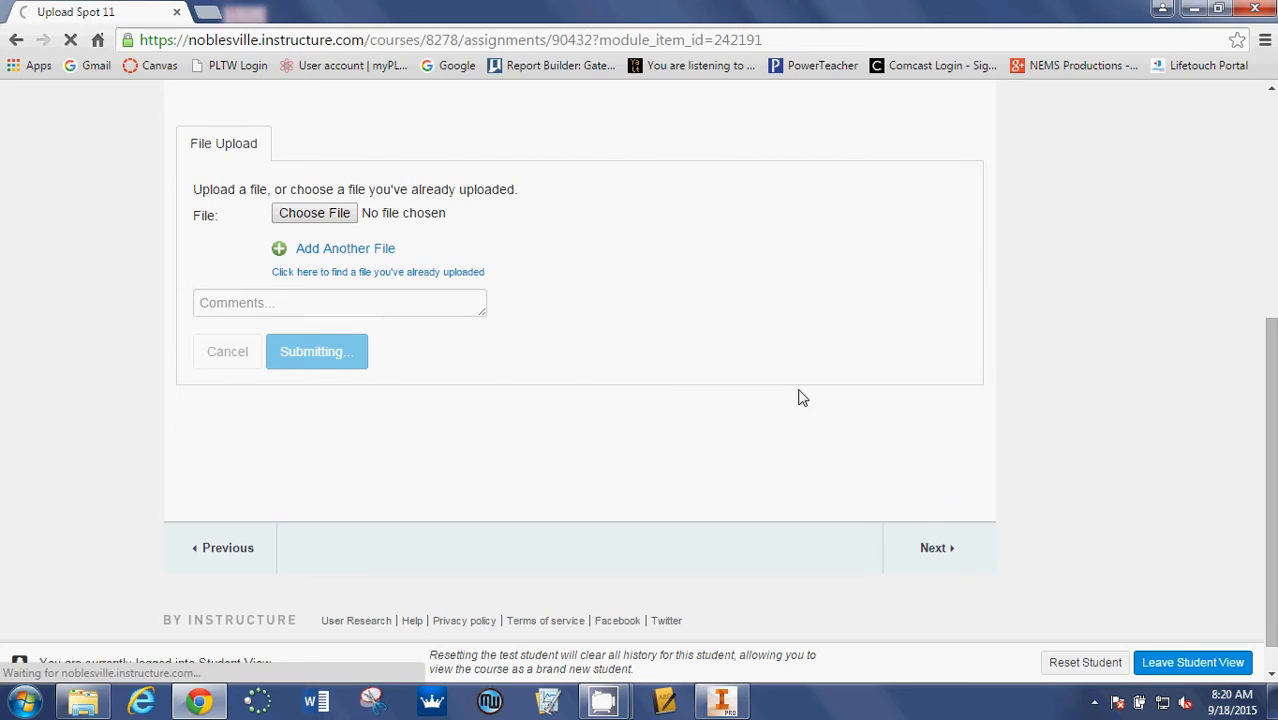
pyautogui.click(317, 351)
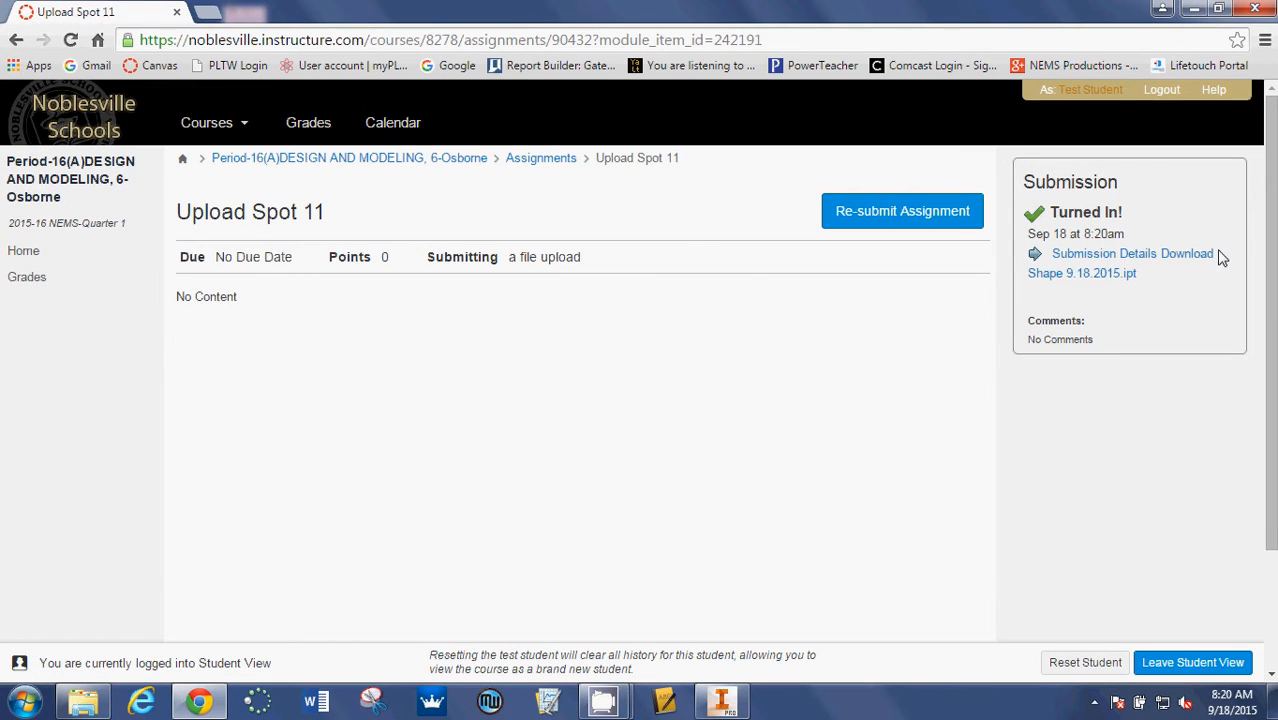
pyautogui.moveTo(849, 354)
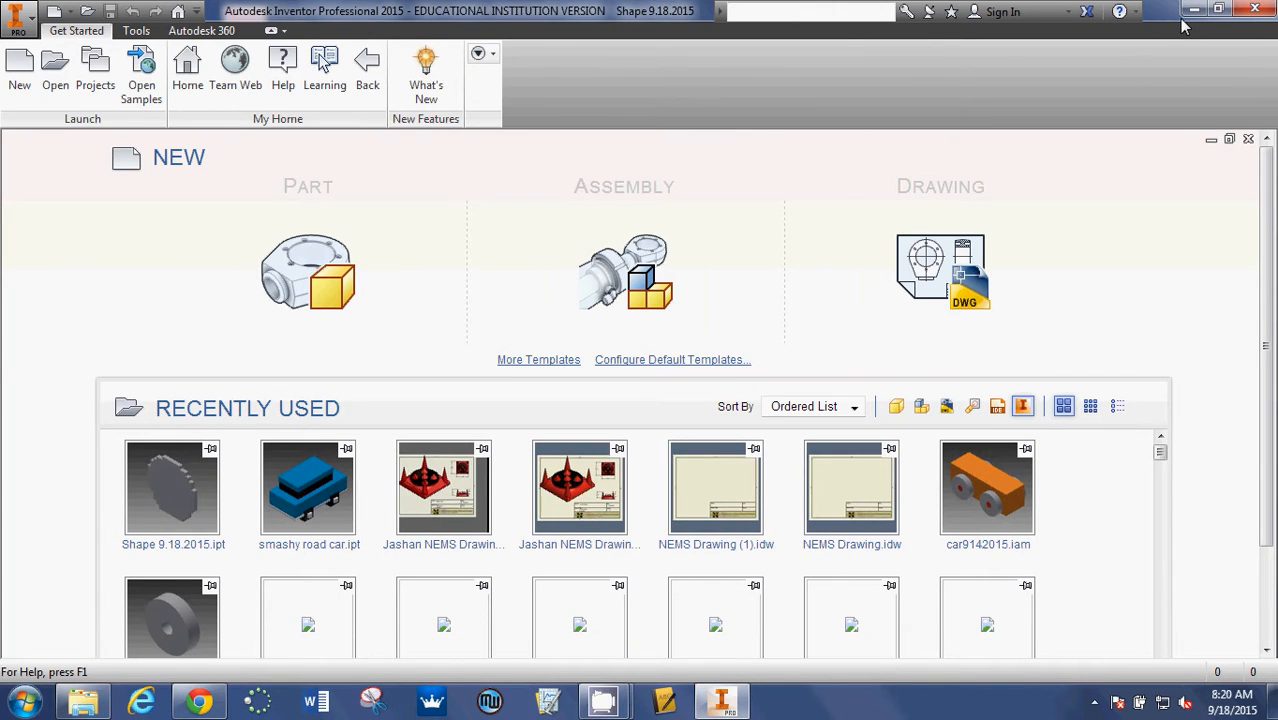
pyautogui.moveTo(1191, 11)
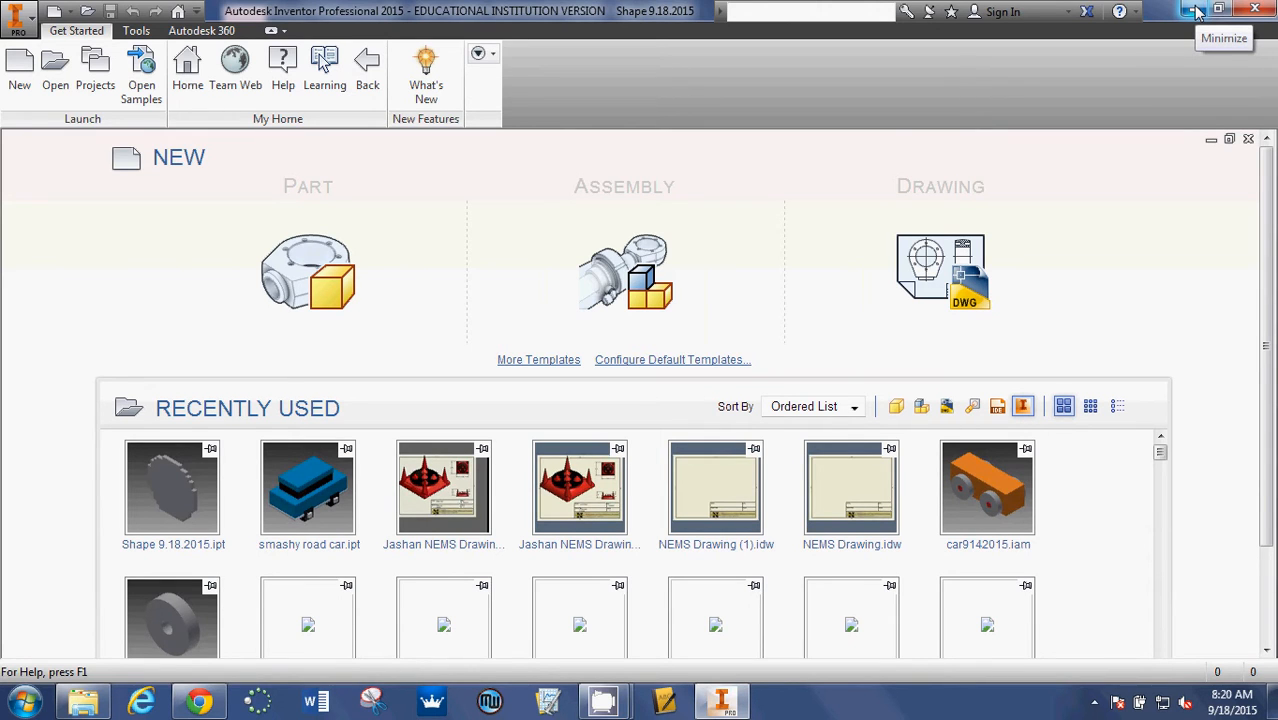
# - Minimise the Inventor window to reveal the desktop
pyautogui.click(1196, 11)
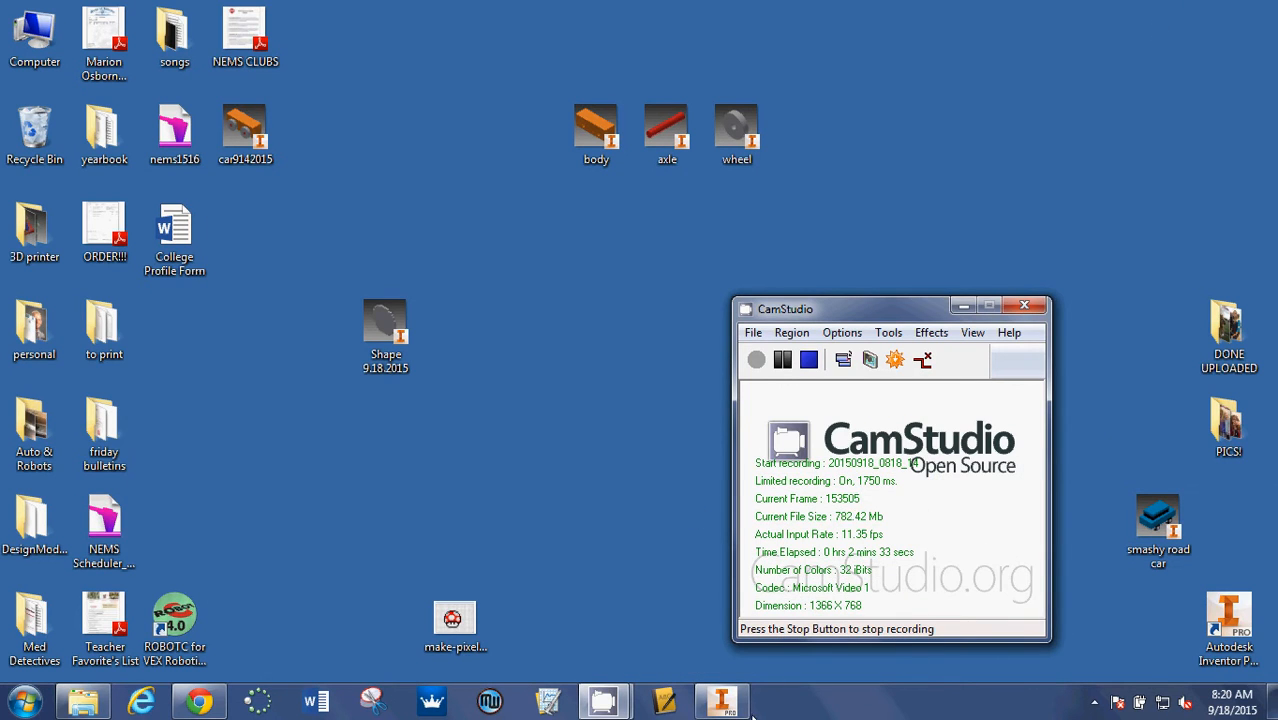
pyautogui.click(199, 700)
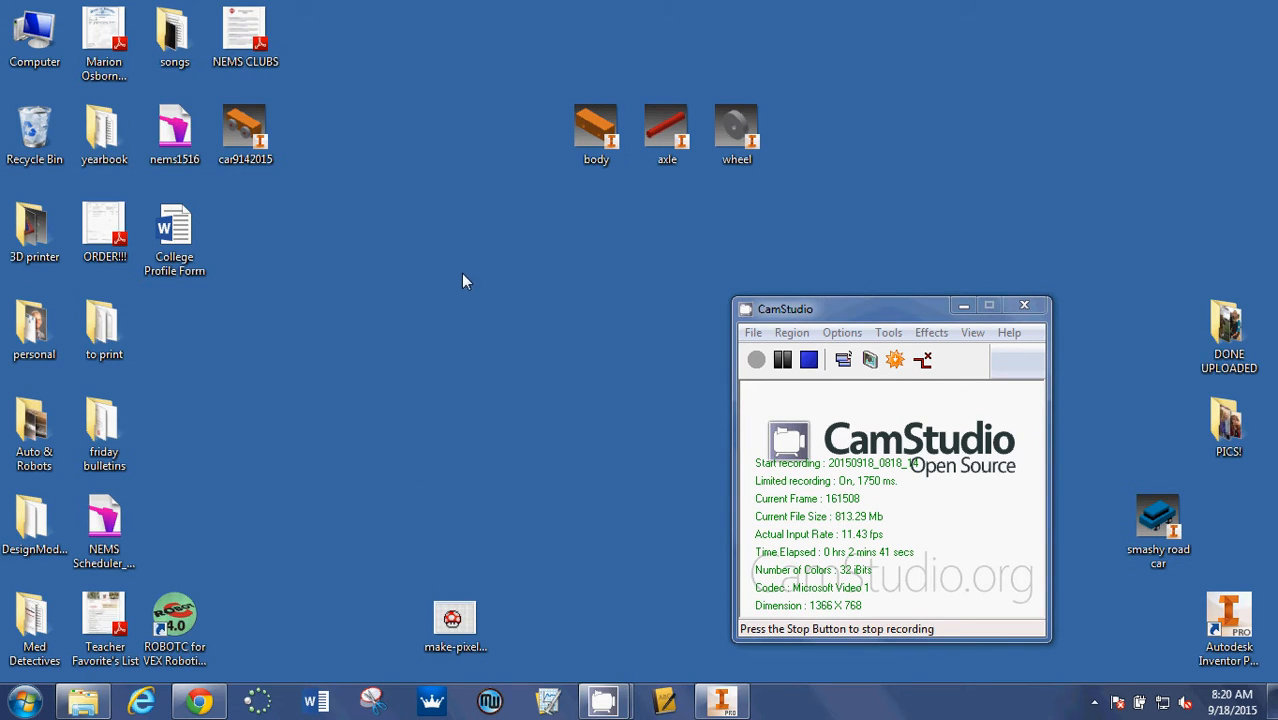
pyautogui.moveTo(351, 317)
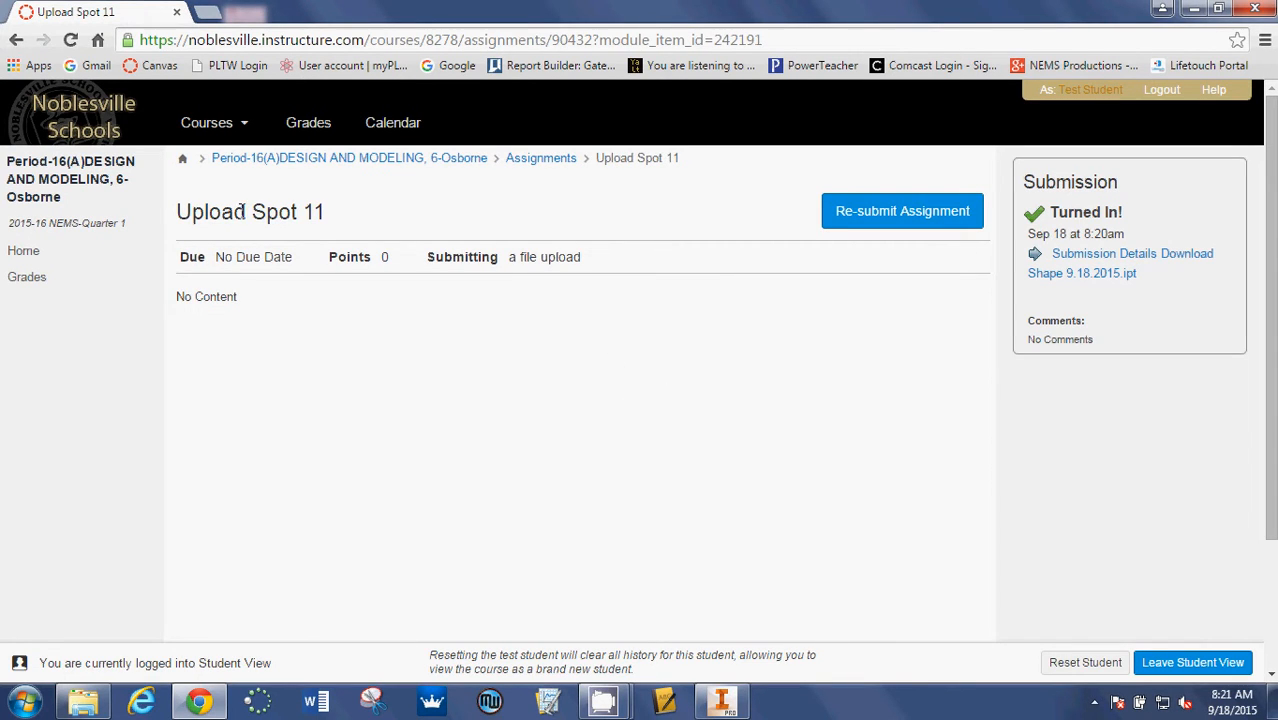
pyautogui.moveTo(620, 267)
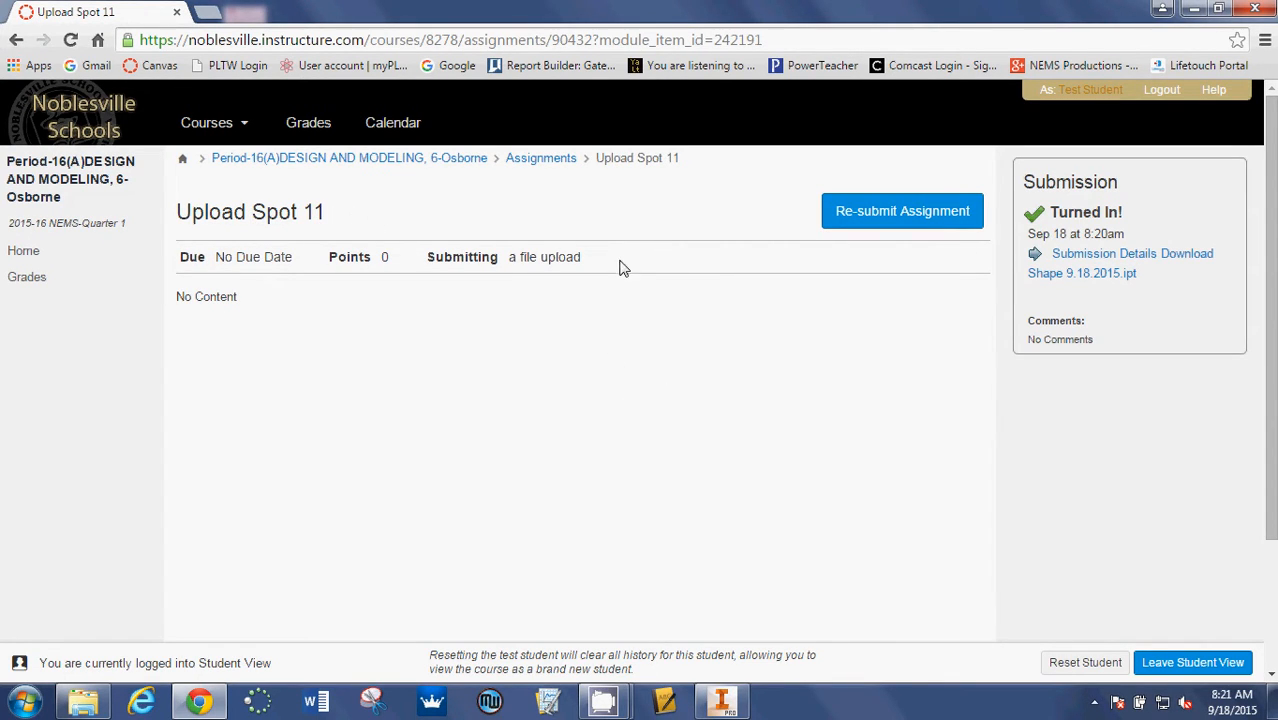
pyautogui.moveTo(1187, 253)
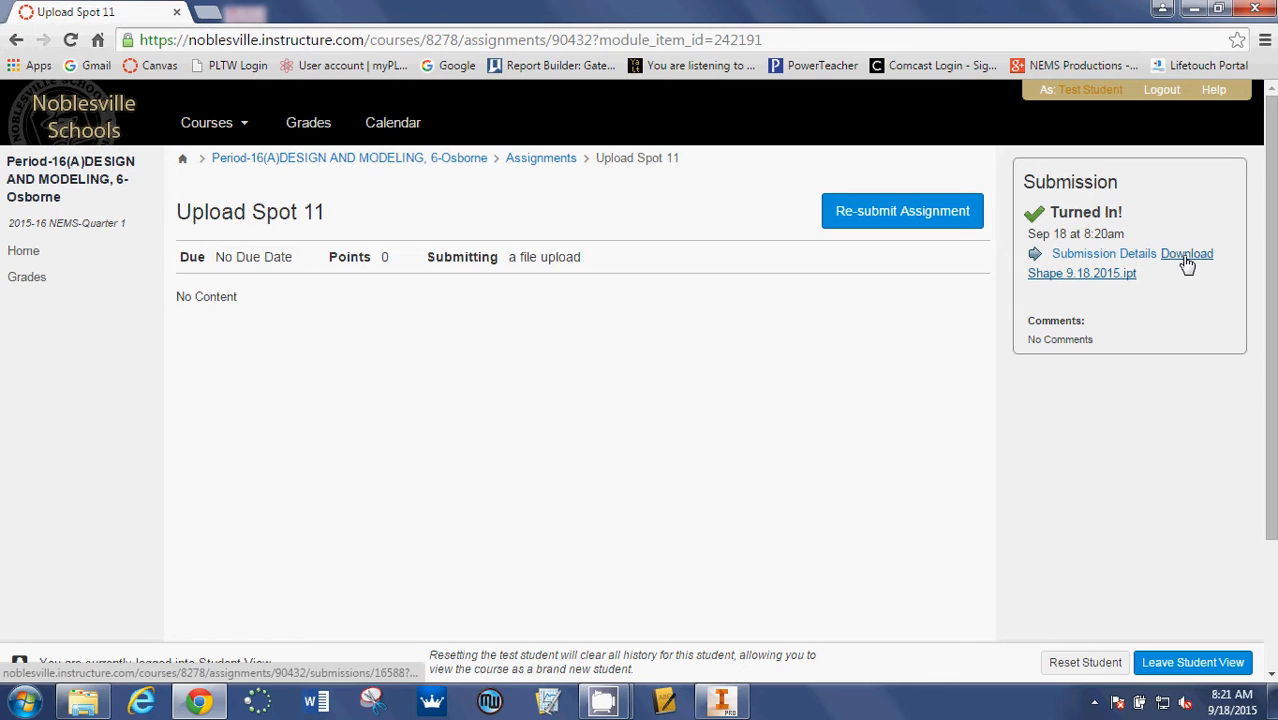
# - Download the submitted Shape 9.18.2015.ipt from the Submission Details sidebar
pyautogui.click(1186, 253)
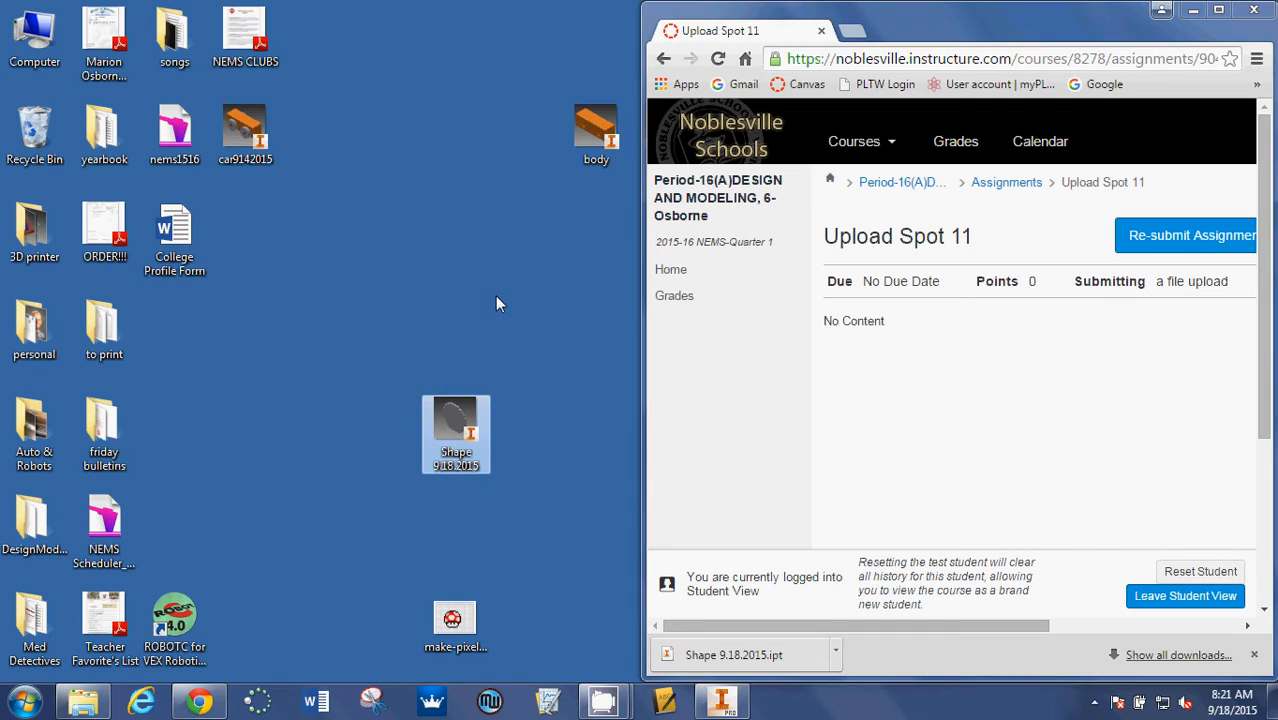
# - Double-click the Shape 9.18.2015 desktop icon to open it in Inventor
pyautogui.click(482, 507)
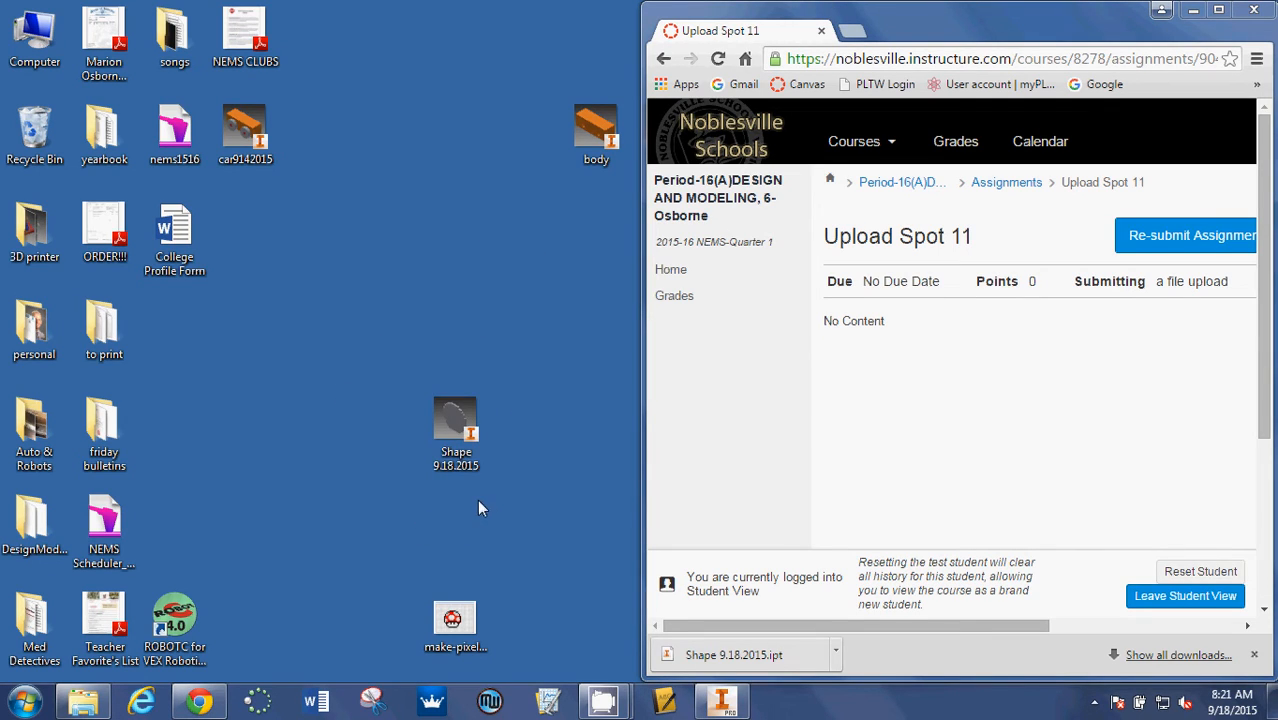
pyautogui.moveTo(455, 420)
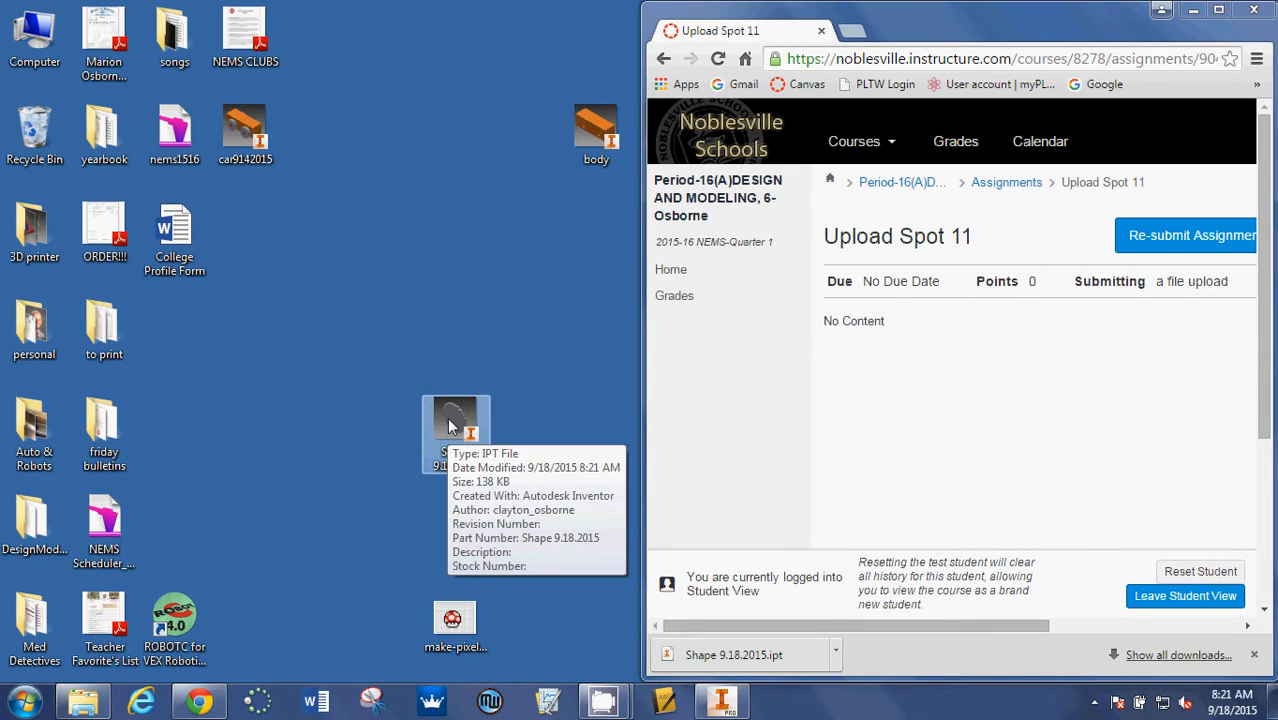
pyautogui.doubleClick(455, 415)
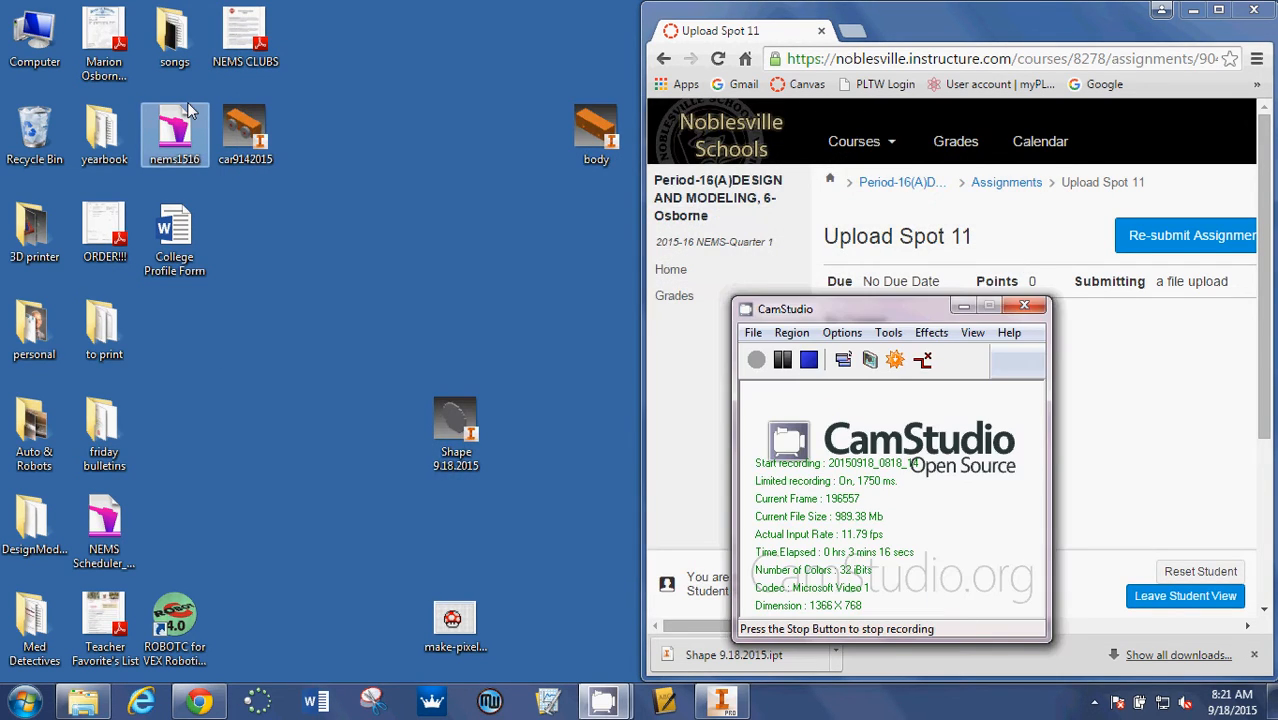
pyautogui.moveTo(135, 184)
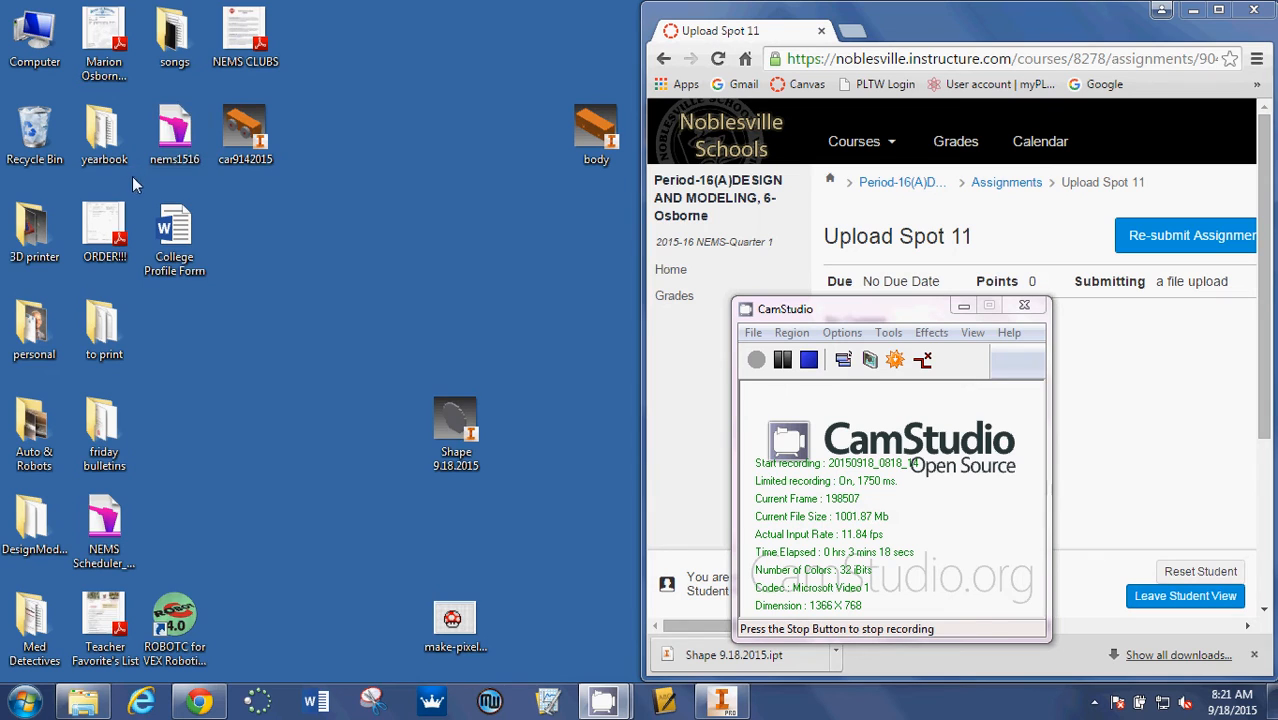
pyautogui.moveTo(378, 293)
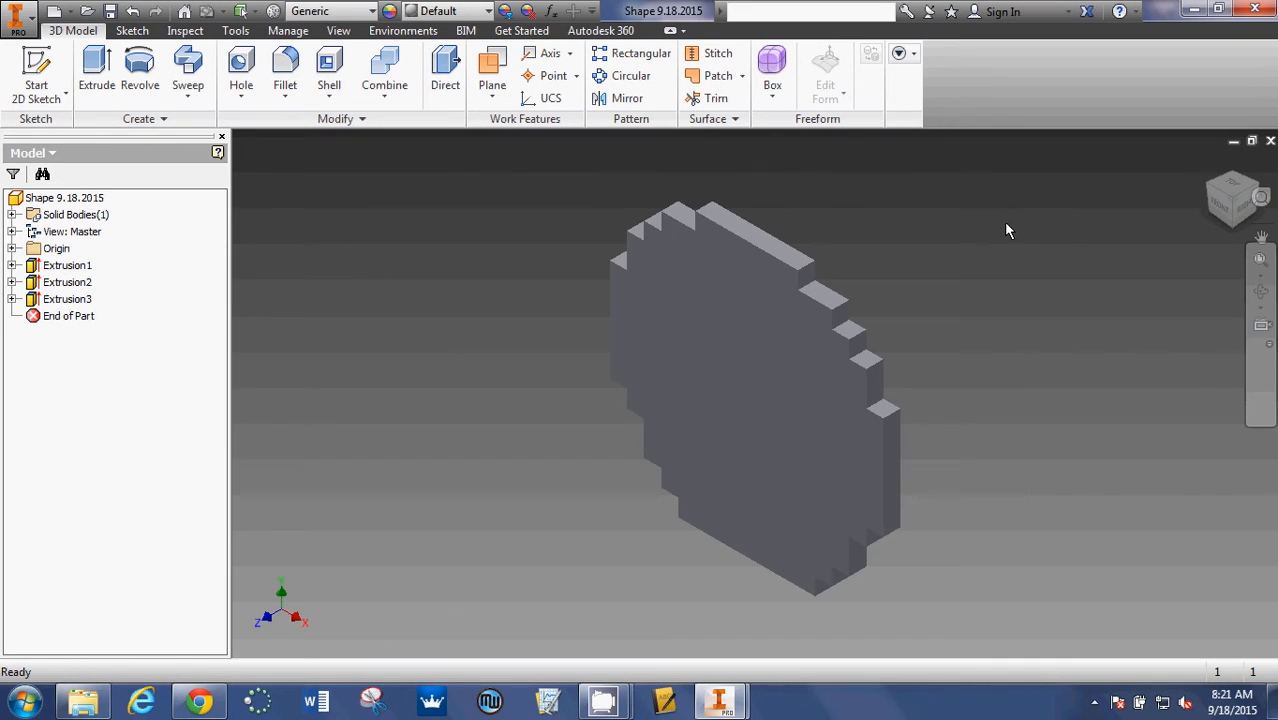
pyautogui.moveTo(37, 70)
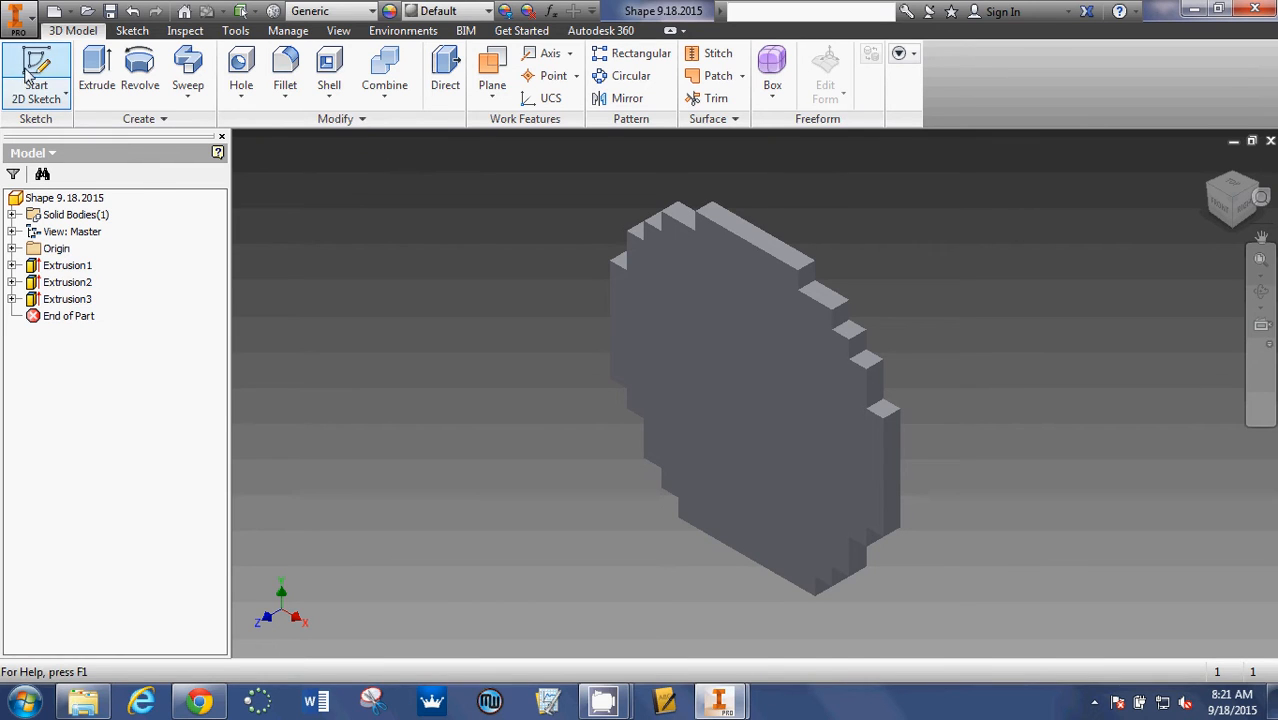
# - Sketch a small rectangle on the upper-left circular face and extrude it as Extrusion4
pyautogui.click(36, 75)
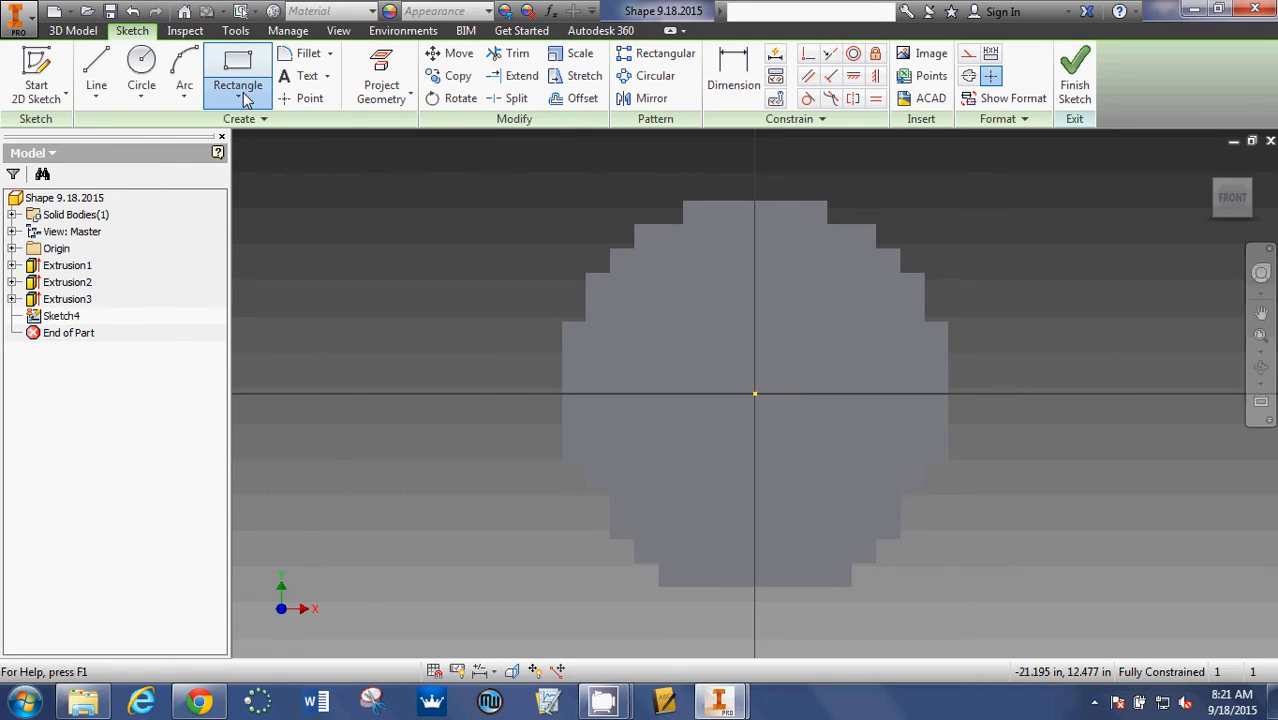
pyautogui.click(238, 75)
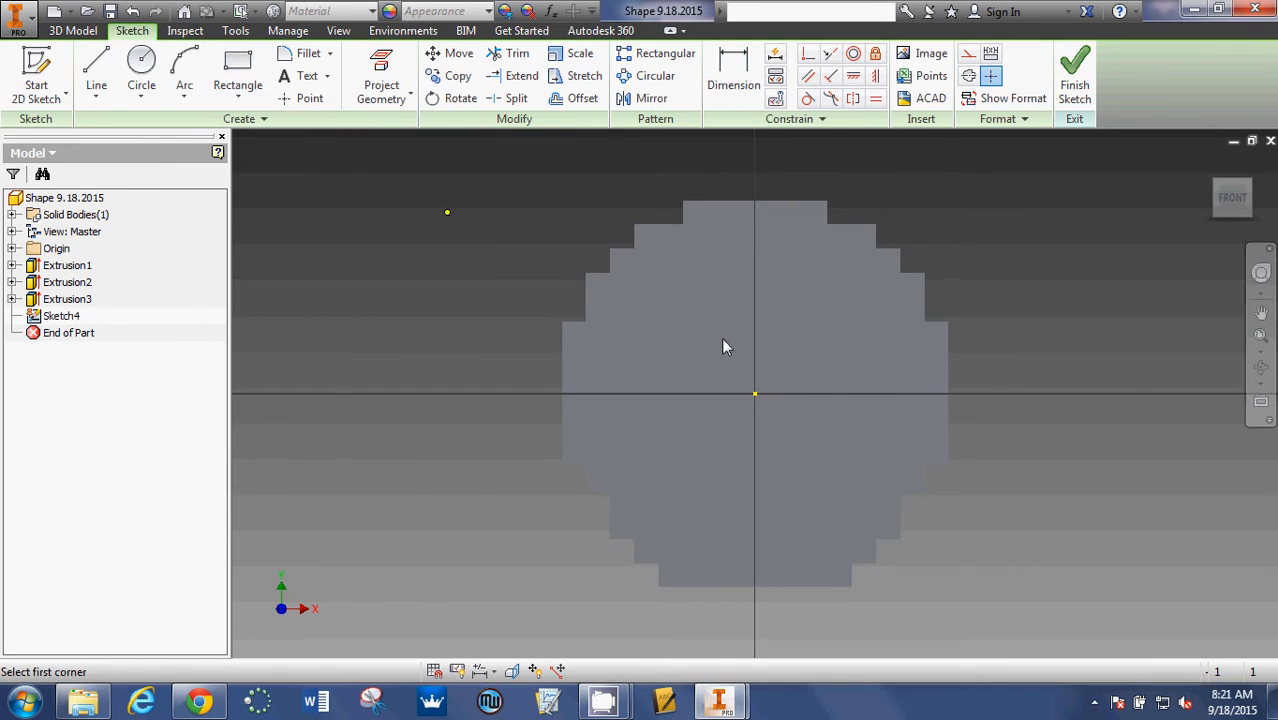
pyautogui.moveTo(655, 278); pyautogui.dragTo(728, 347)
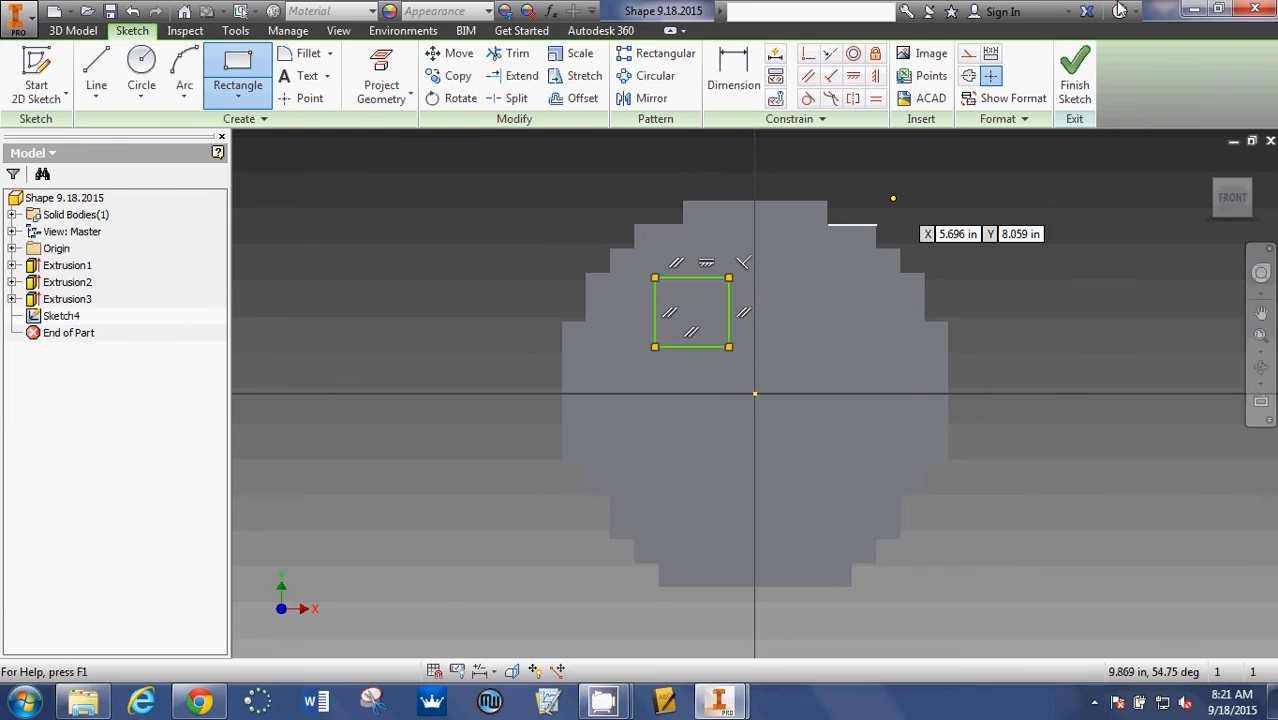
pyautogui.click(1074, 75)
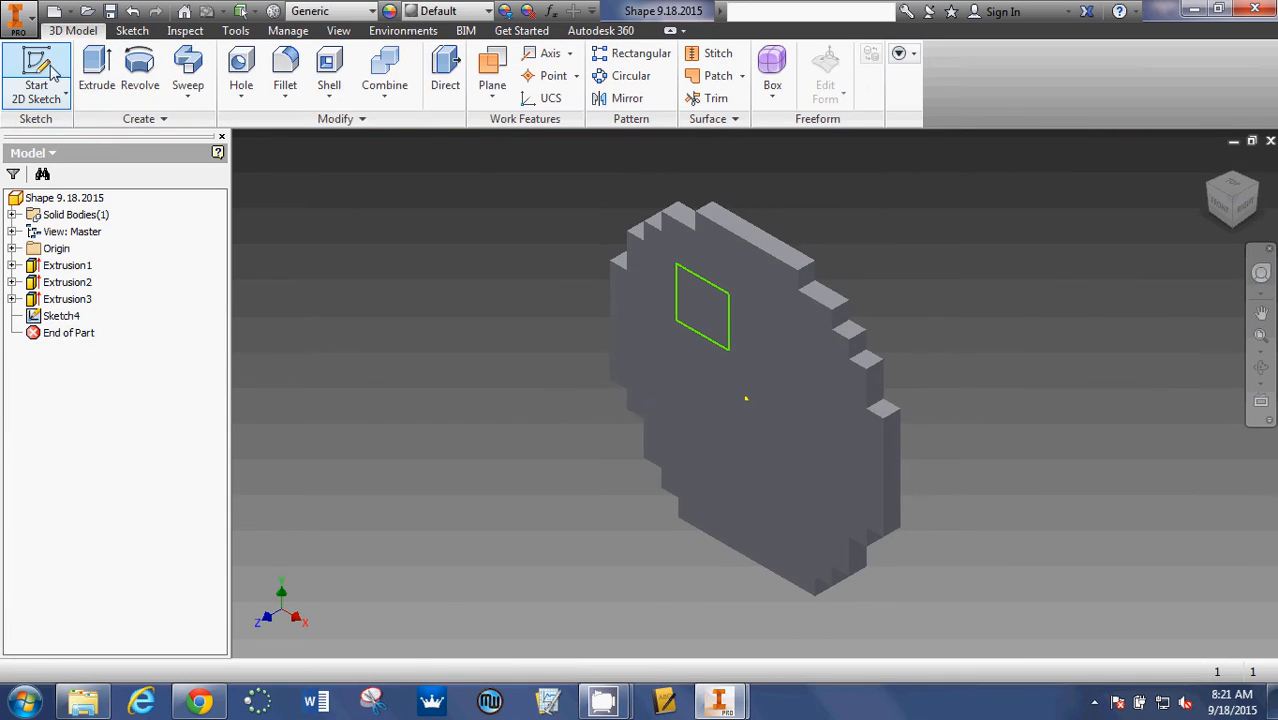
pyautogui.click(96, 70)
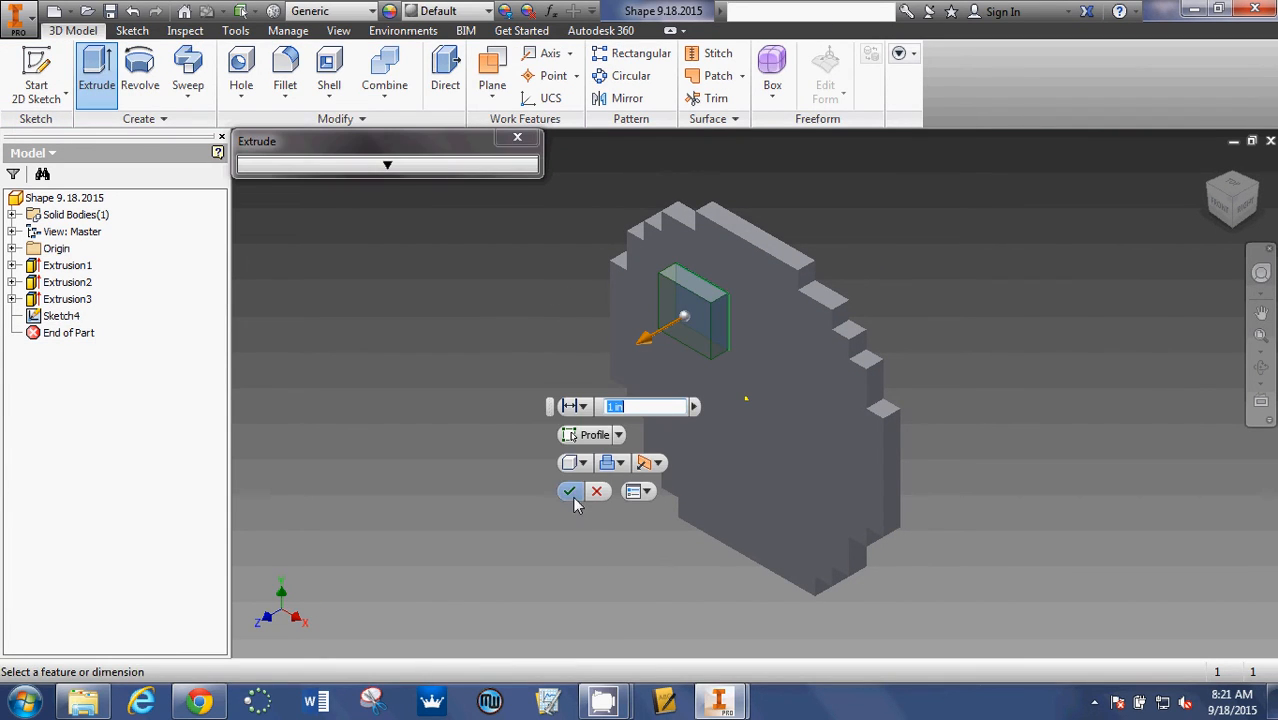
pyautogui.click(570, 491)
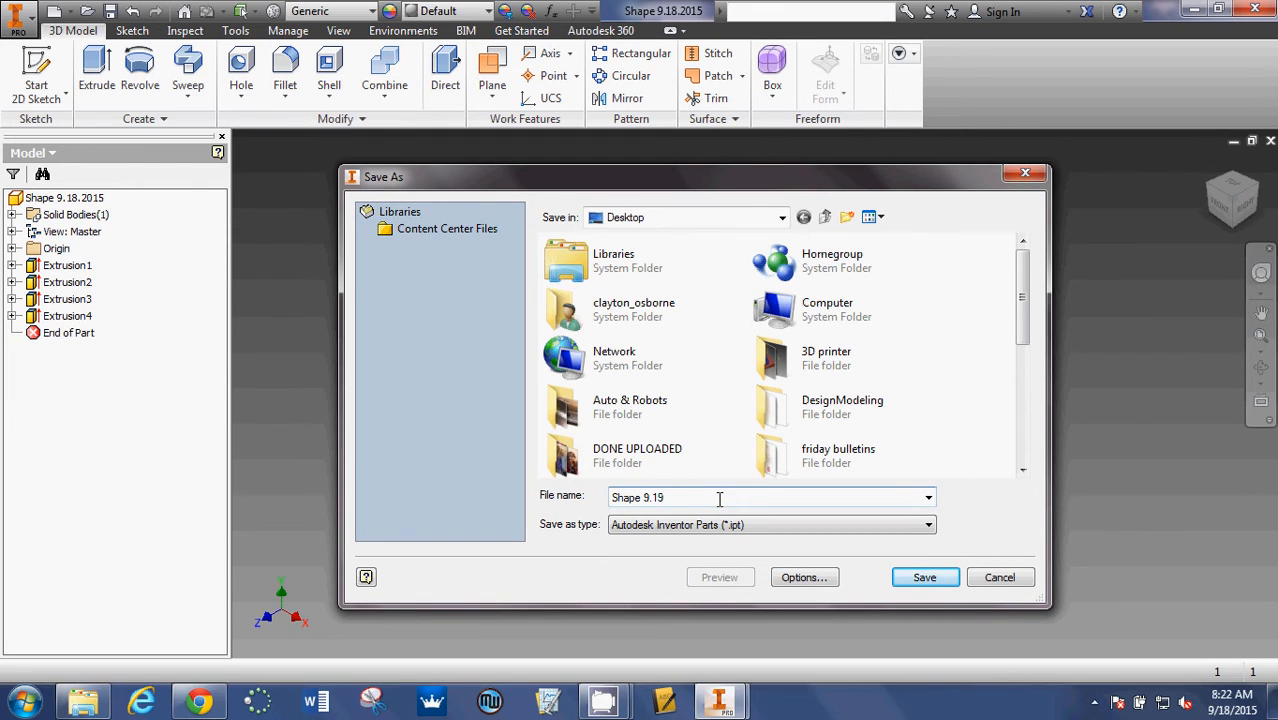
# - Save the part as 'Shape 9.19.2015' and minimize Inventor to return to the browser
pyautogui.write('.2015')
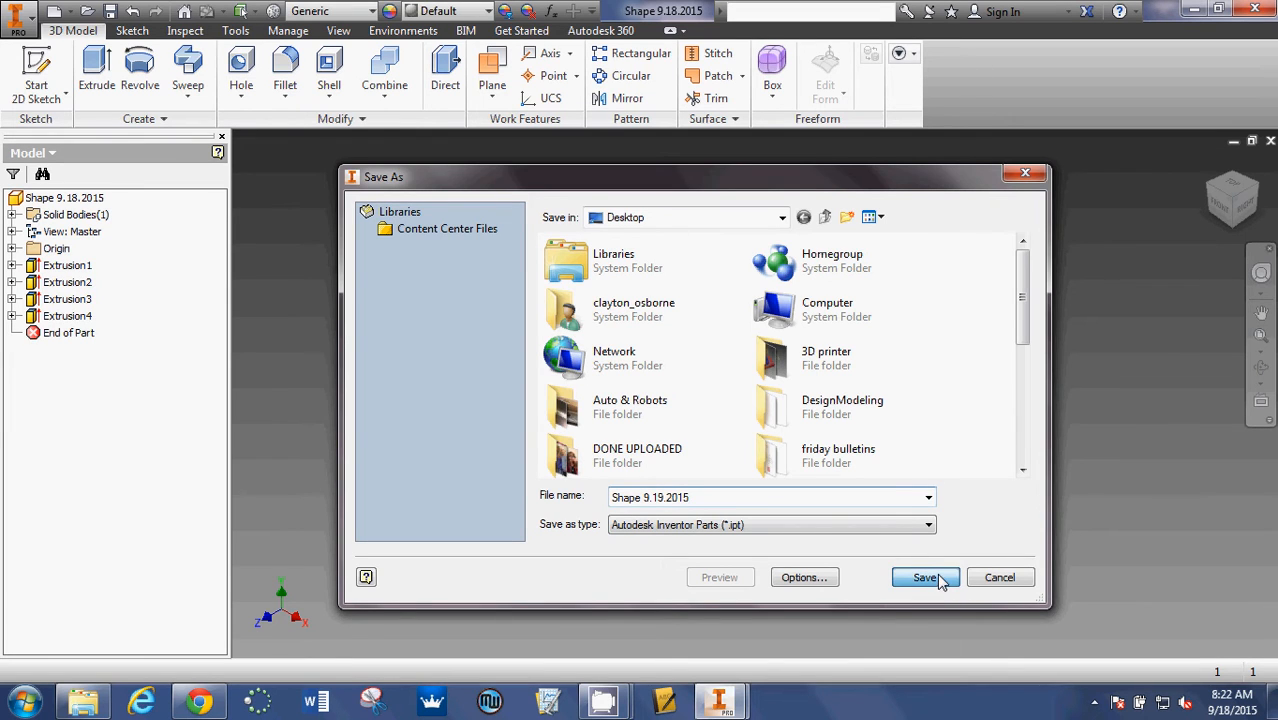
pyautogui.click(924, 577)
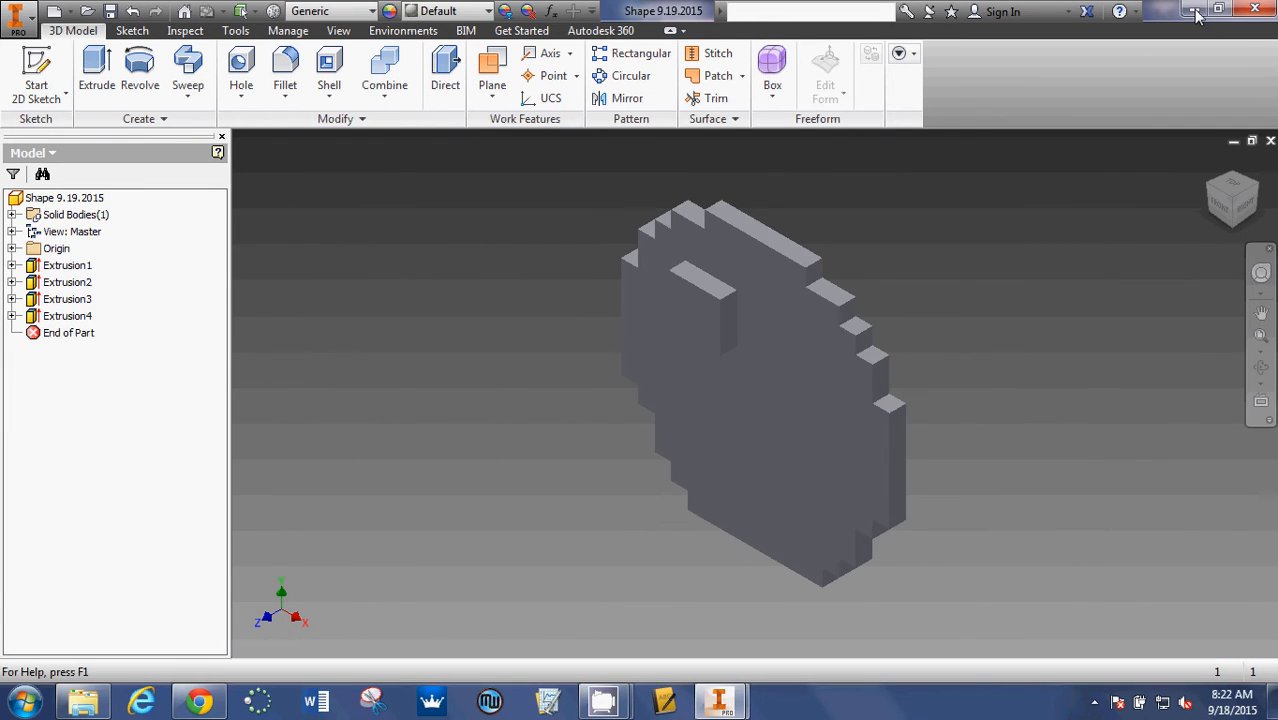
pyautogui.click(1191, 11)
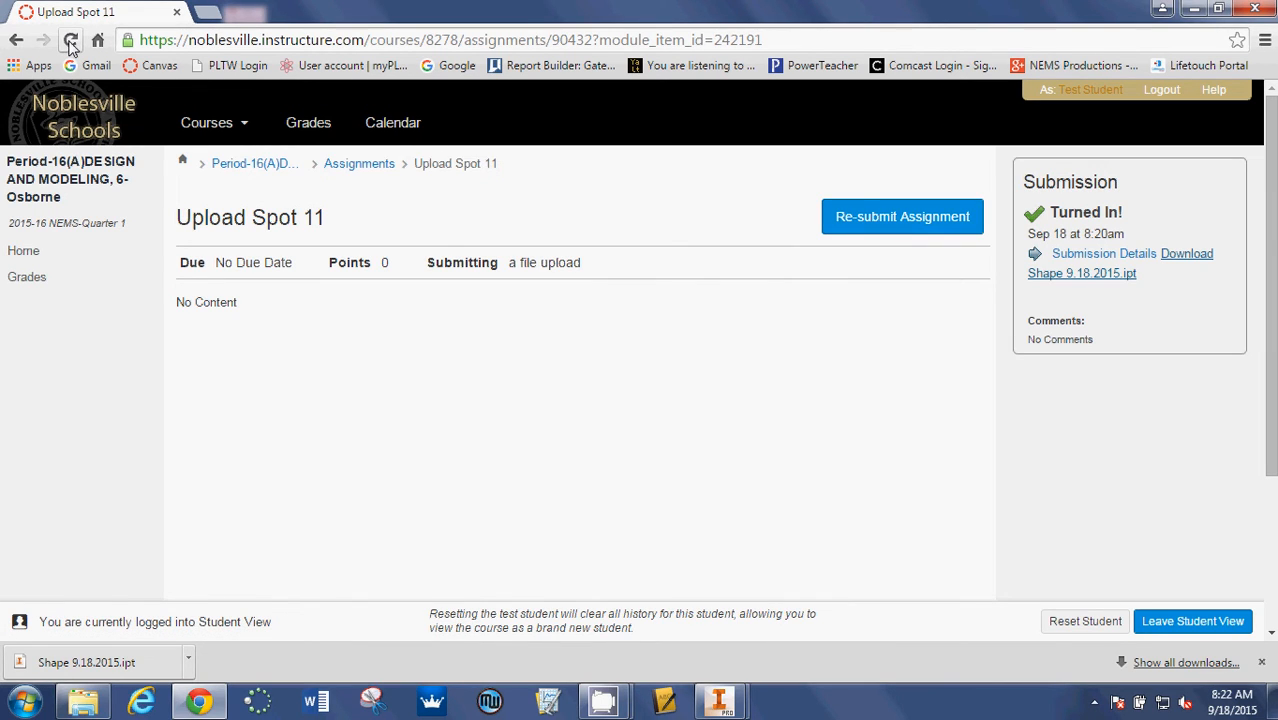
# - Reload Upload Spot 11, start a re-submission, and open the file chooser
pyautogui.click(71, 40)
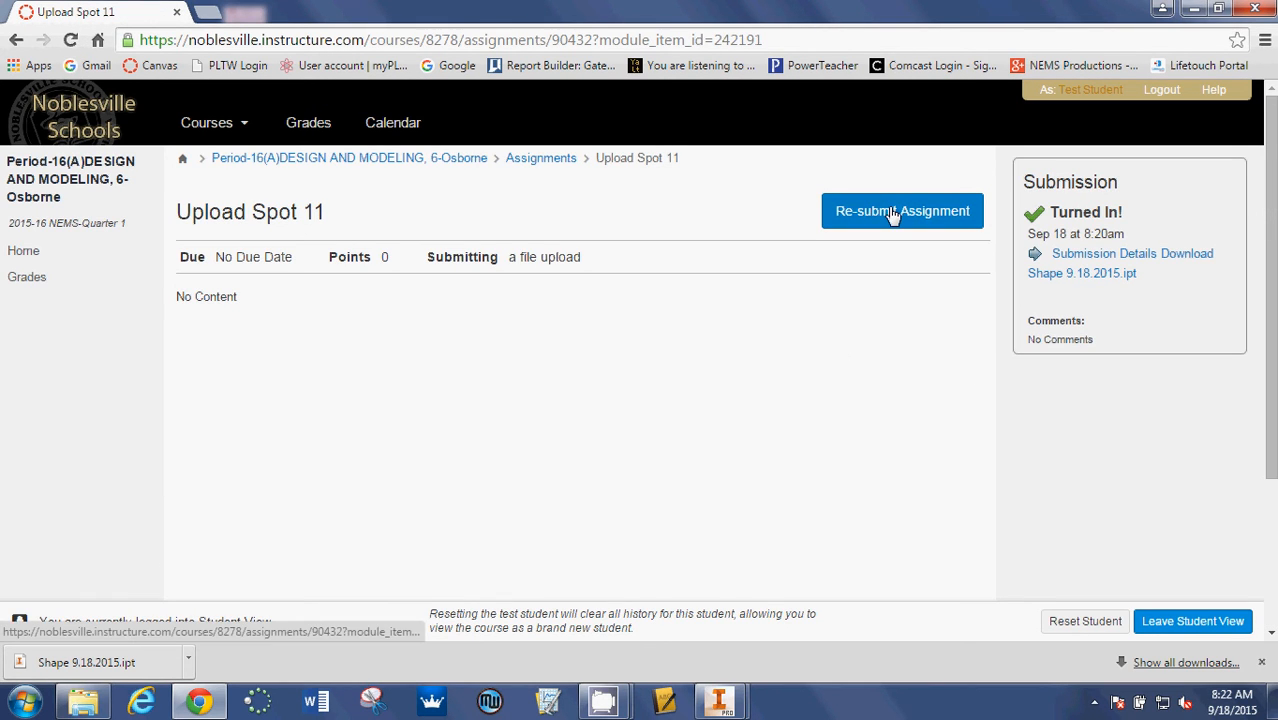
pyautogui.click(901, 211)
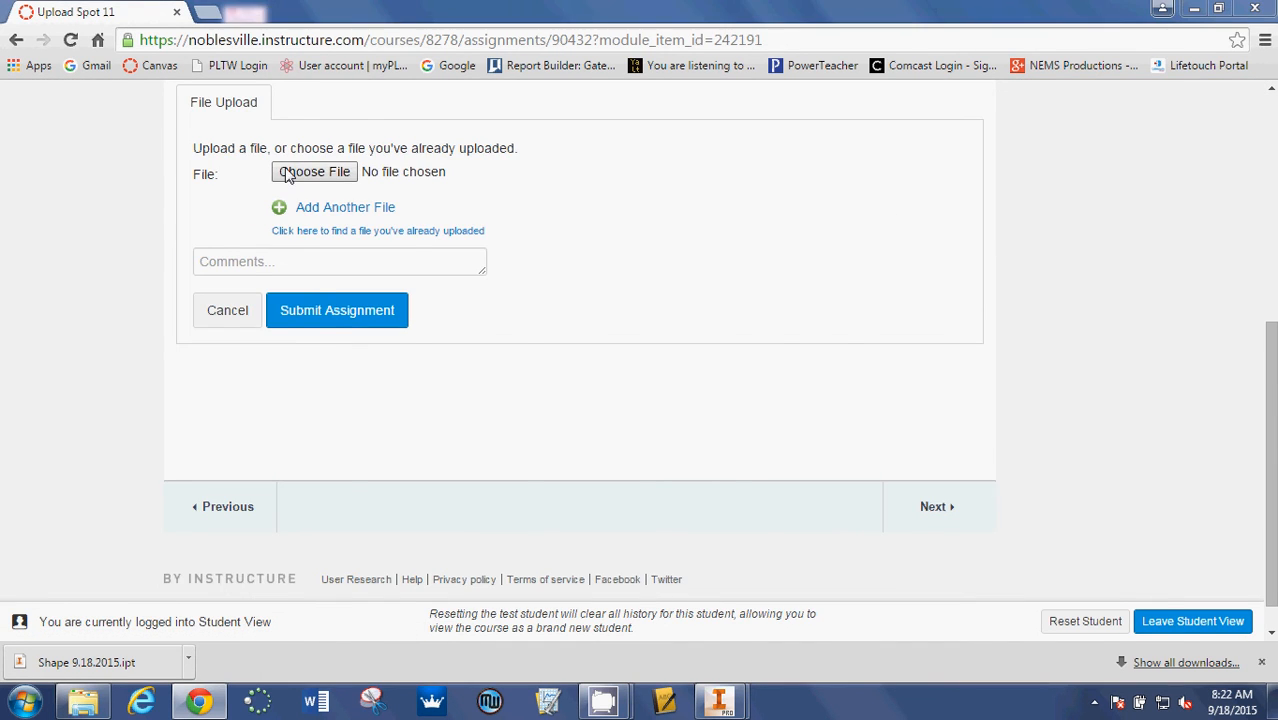
pyautogui.click(314, 171)
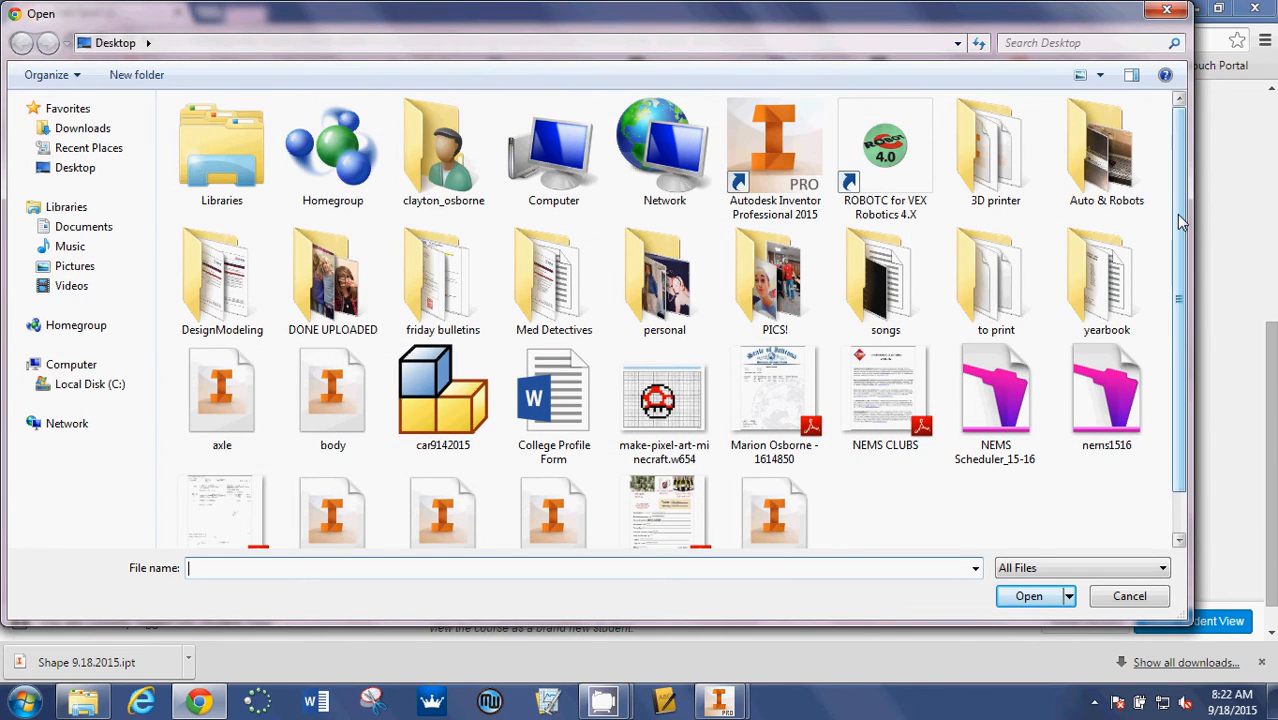
# - Attach 'Shape 9.19.2015.ipt' from the Desktop to the re-submission form
pyautogui.scroll(-3)
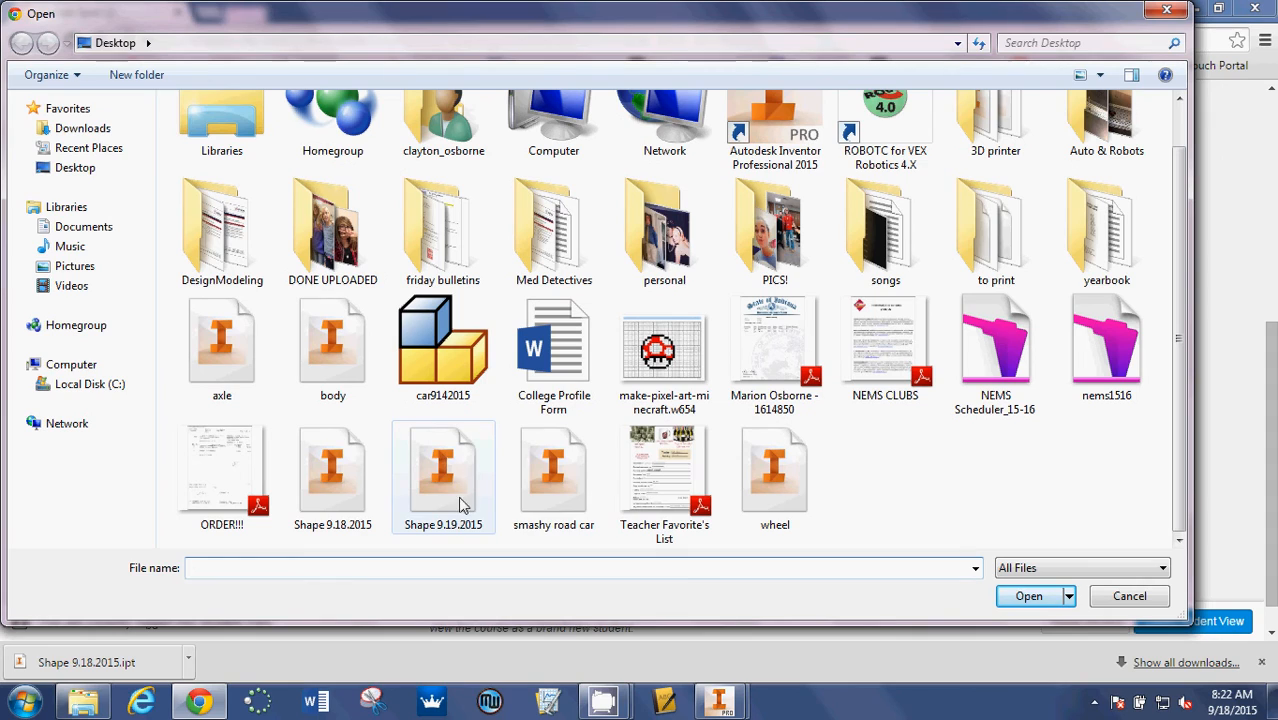
pyautogui.moveTo(442, 470)
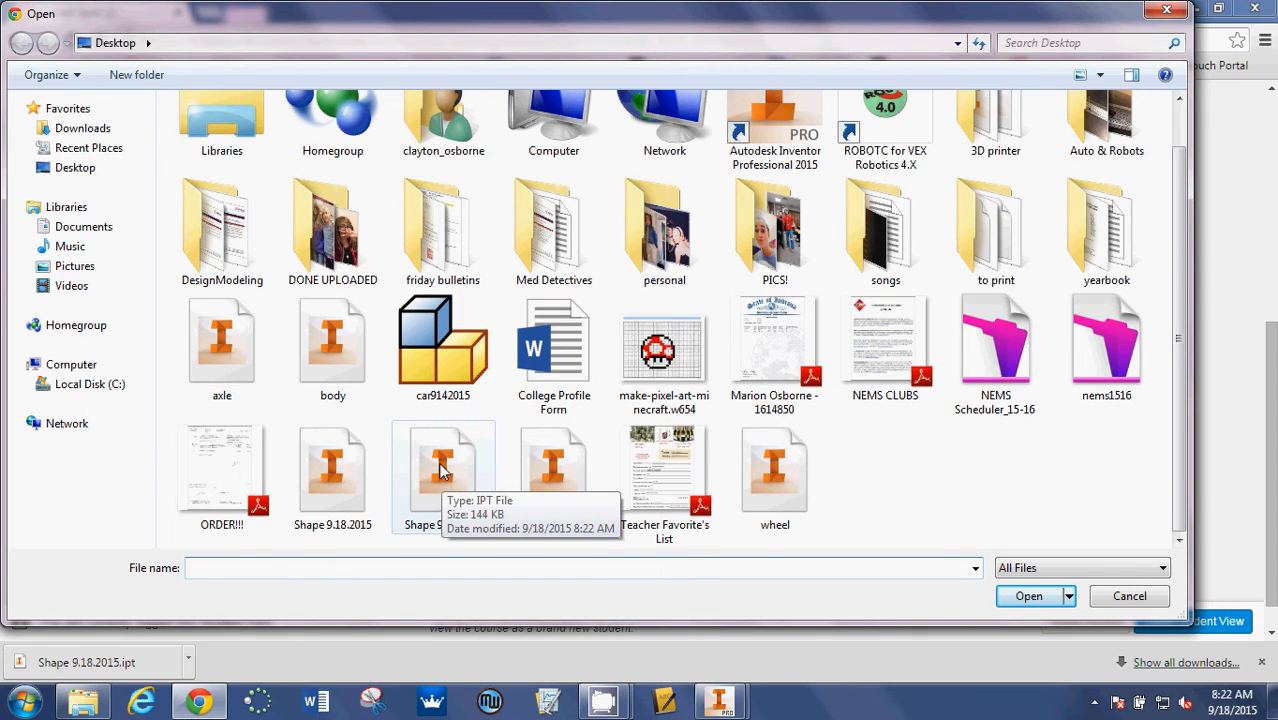
pyautogui.click(442, 470)
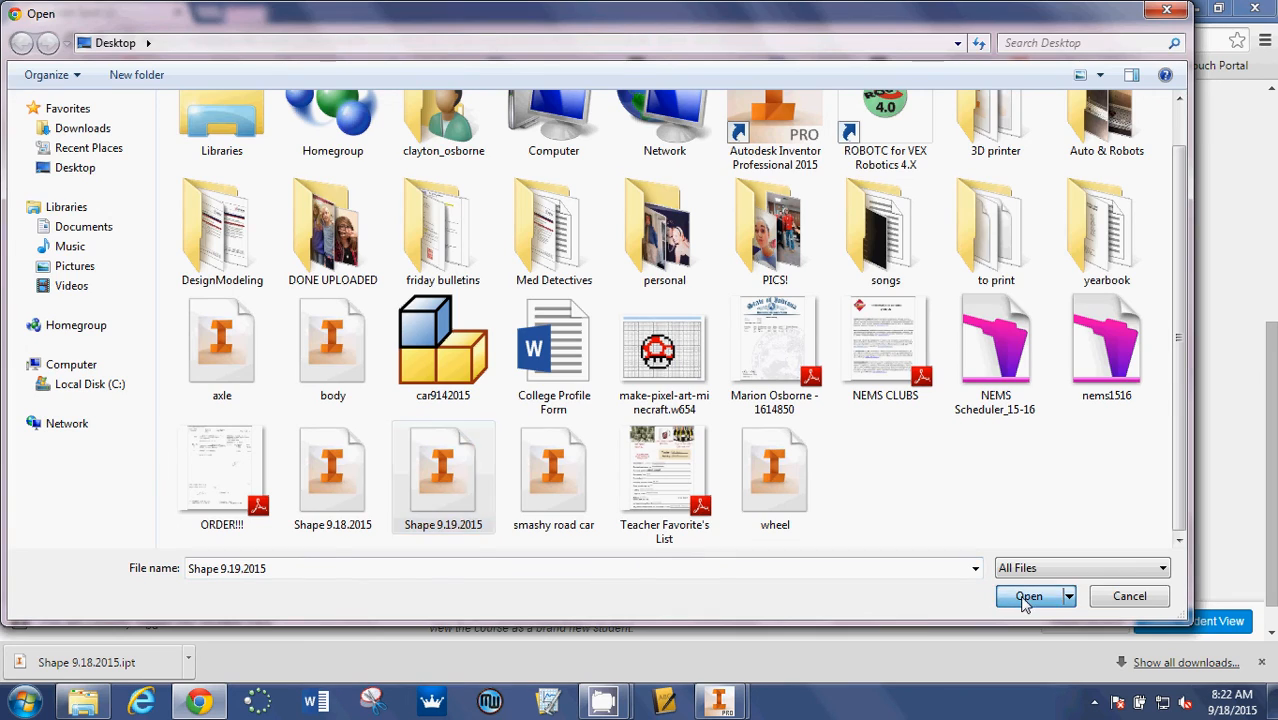
pyautogui.click(1029, 596)
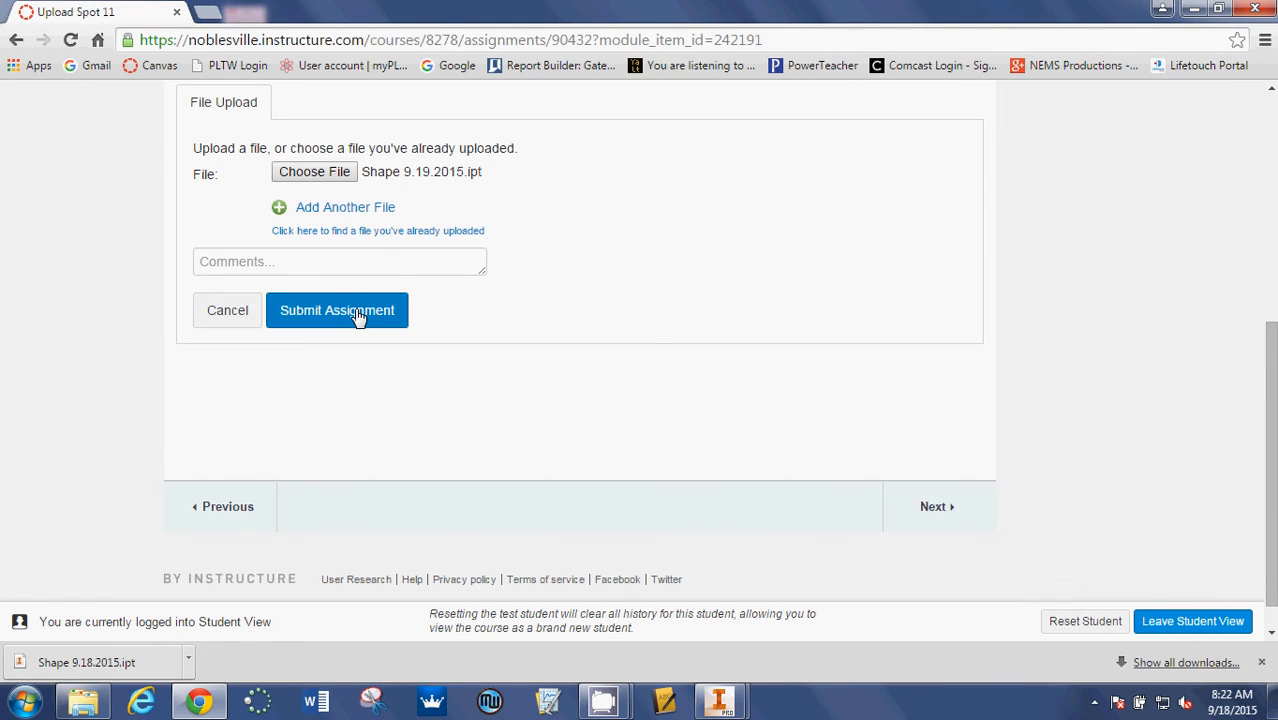
# - Submit the assignment with 'Shape 9.19.2015.ipt' as the turned-in file
pyautogui.click(337, 310)
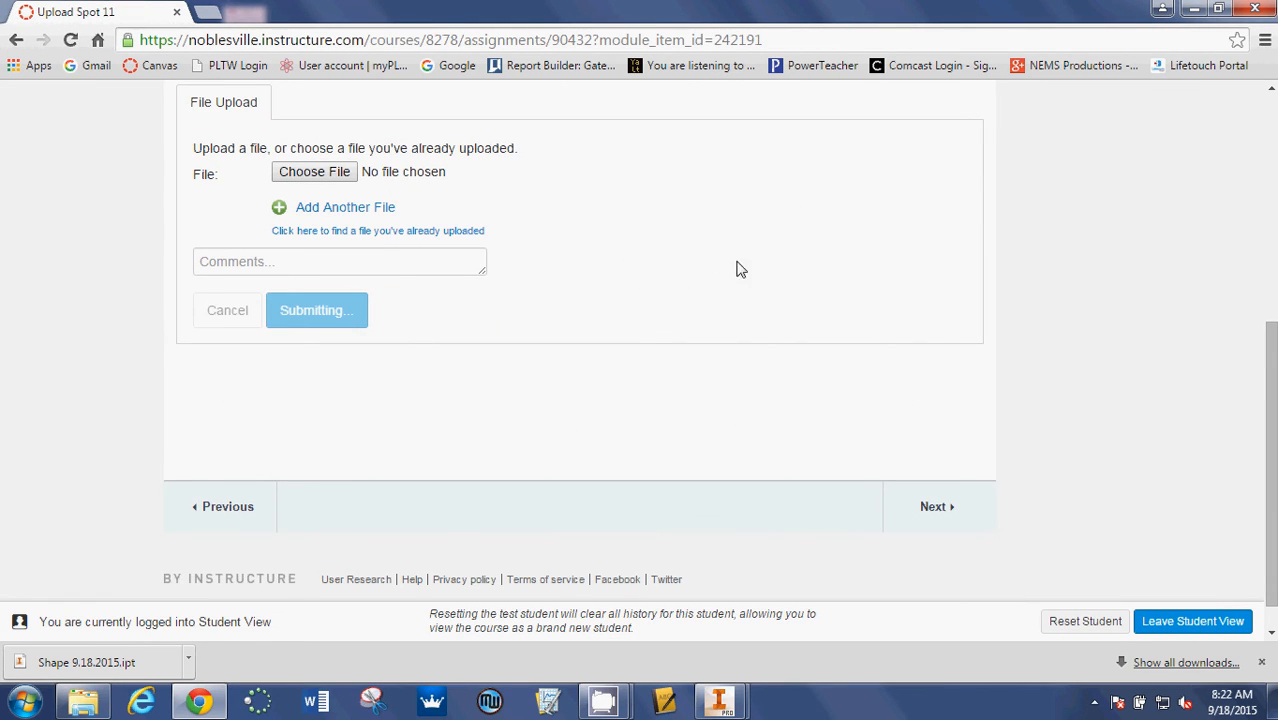
pyautogui.click(316, 310)
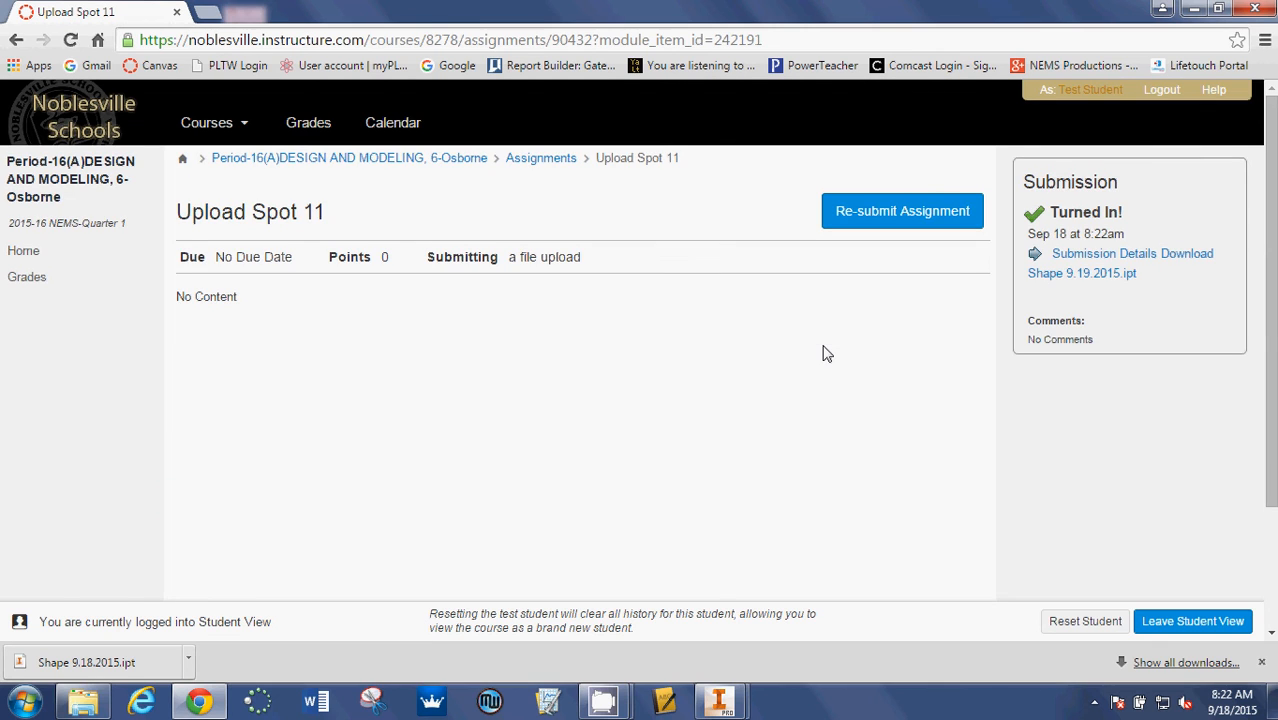
pyautogui.moveTo(1081, 273)
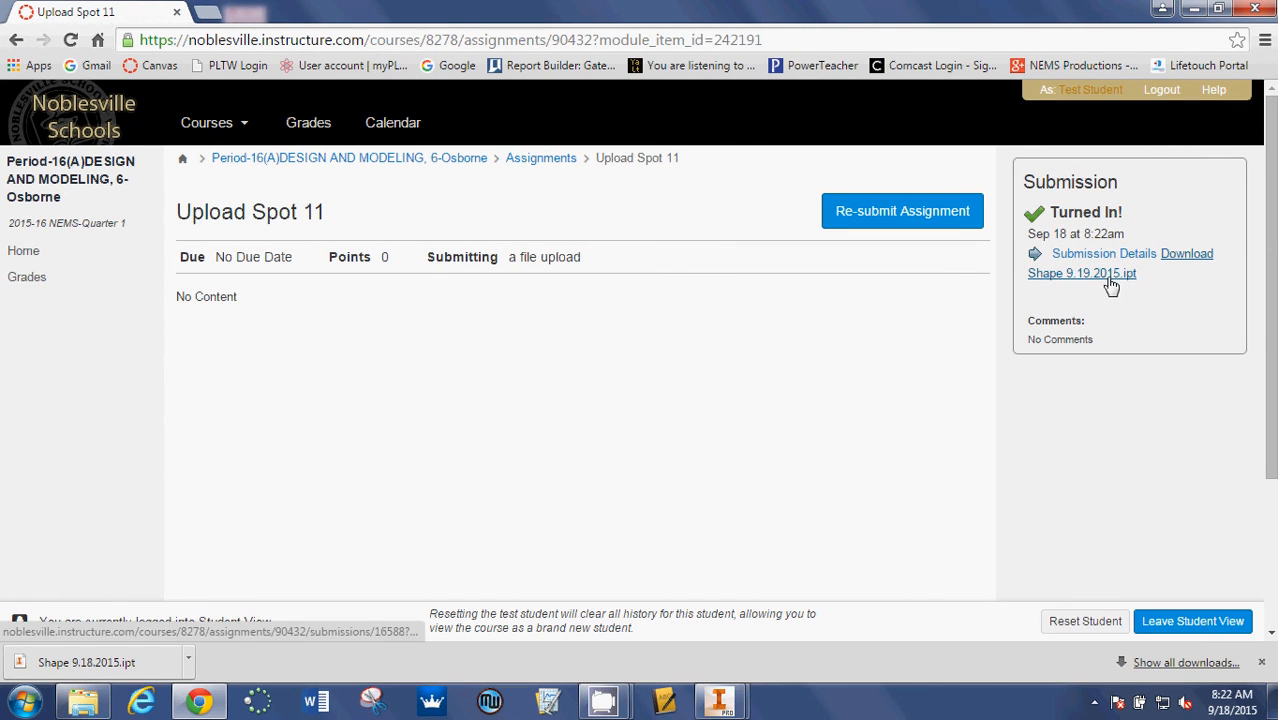
pyautogui.moveTo(1083, 285)
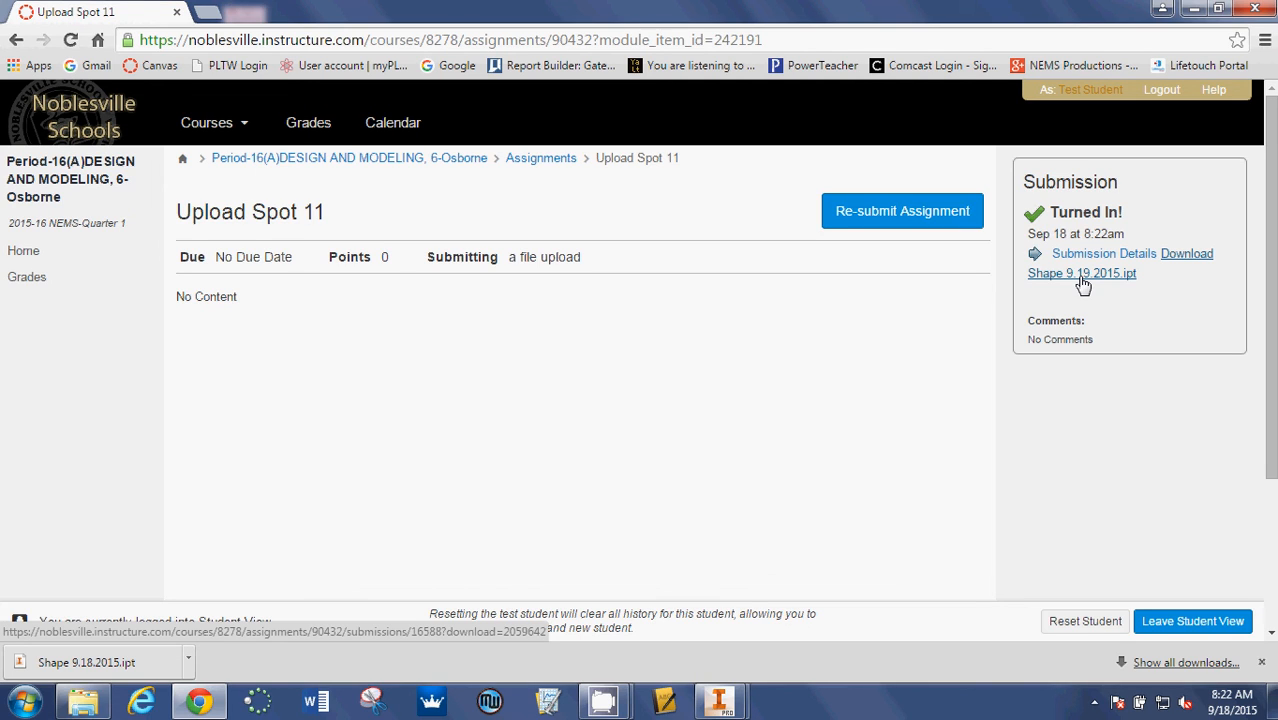
pyautogui.moveTo(1104, 278)
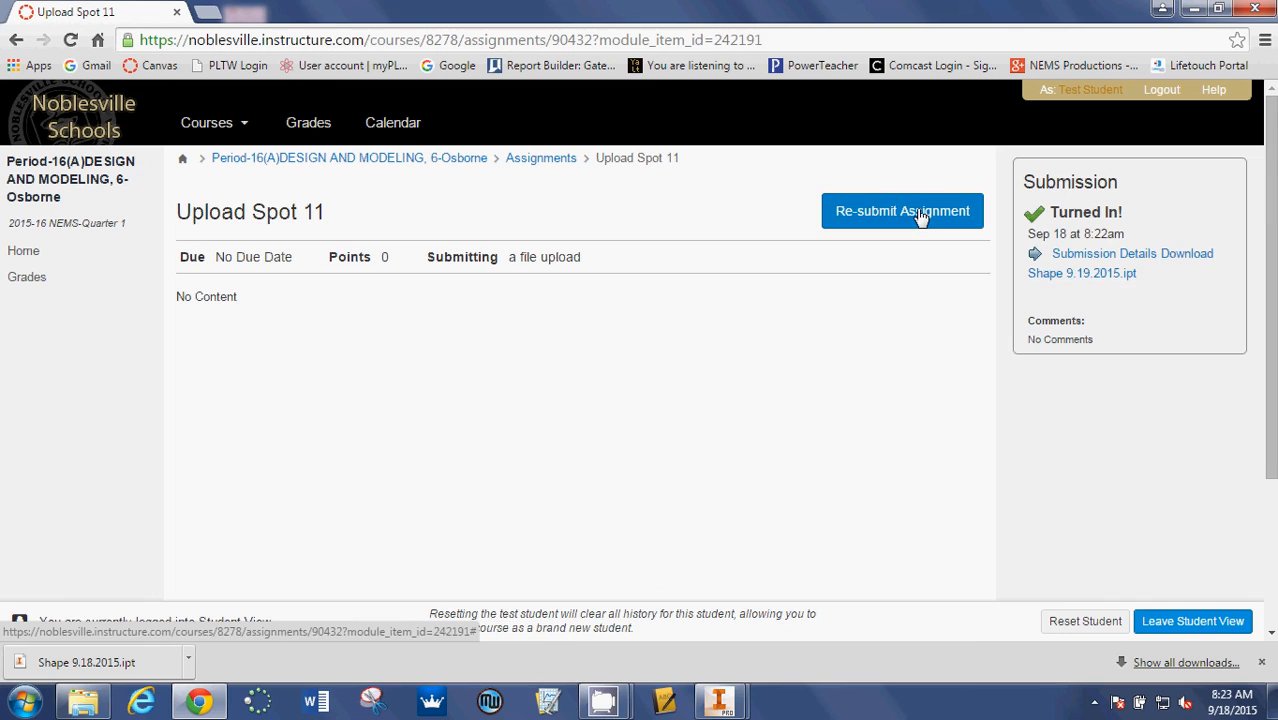
pyautogui.moveTo(1062, 278)
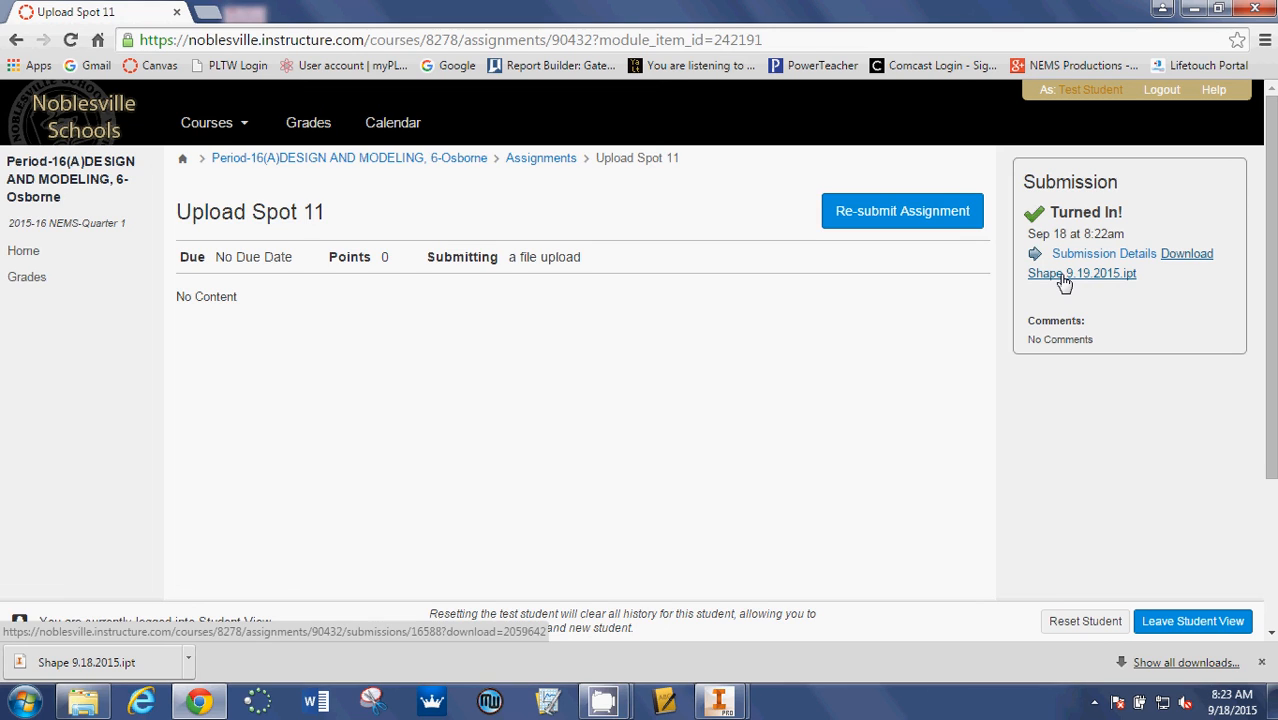
pyautogui.moveTo(1075, 282)
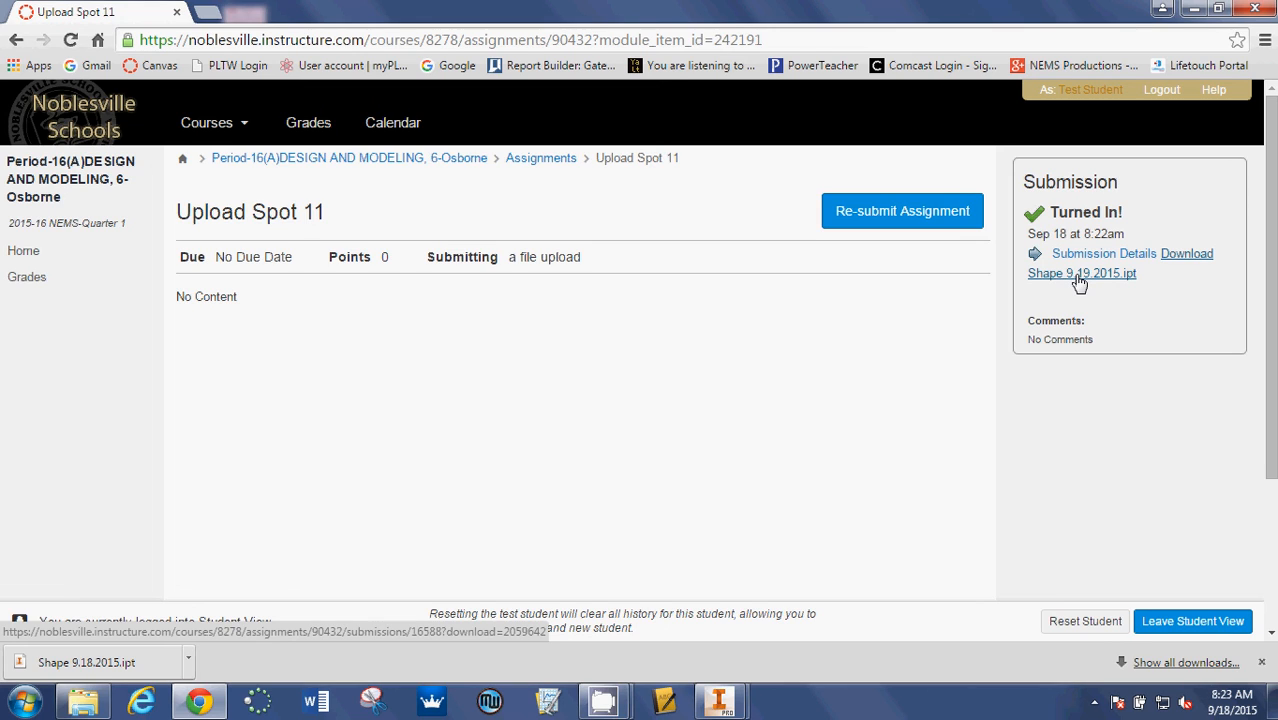
pyautogui.moveTo(902, 211)
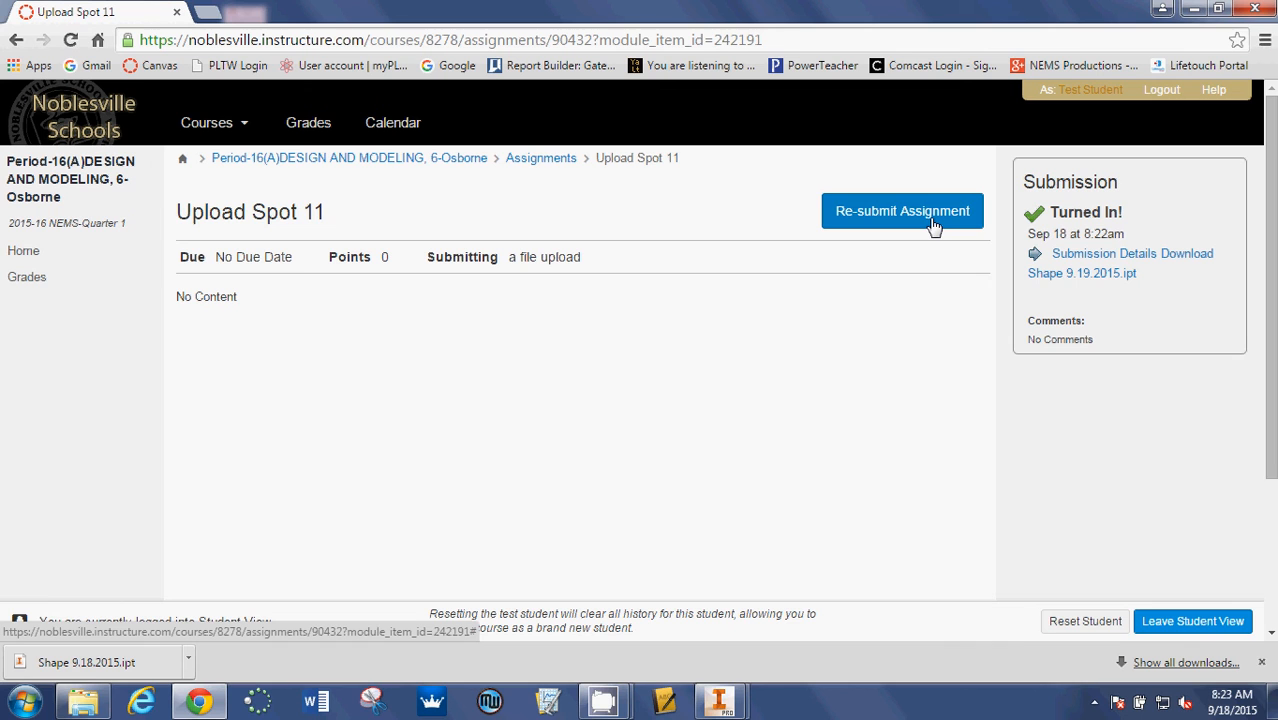